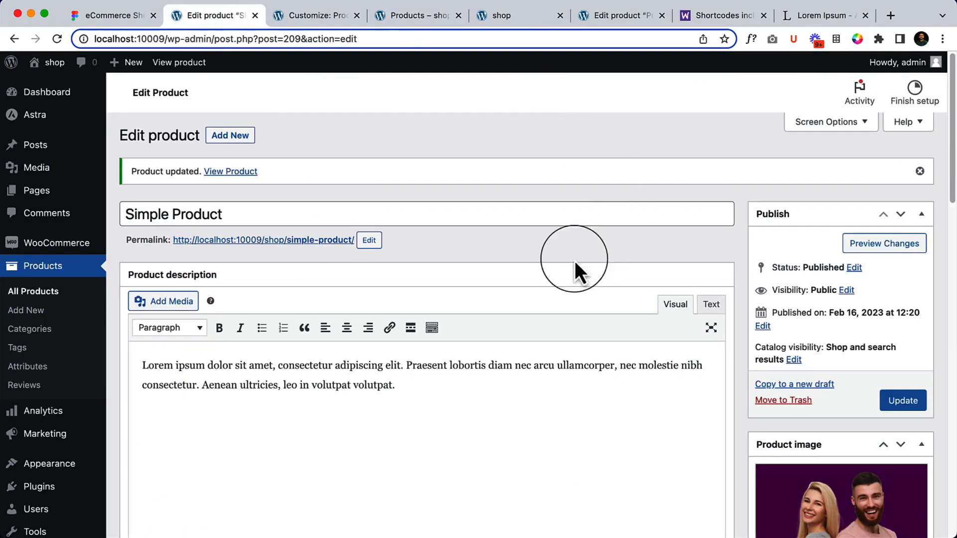
Start a blank product and title it "Grouped Produc", then move down to Product data.
{"action": "left_click", "coordinate": [229, 136]}
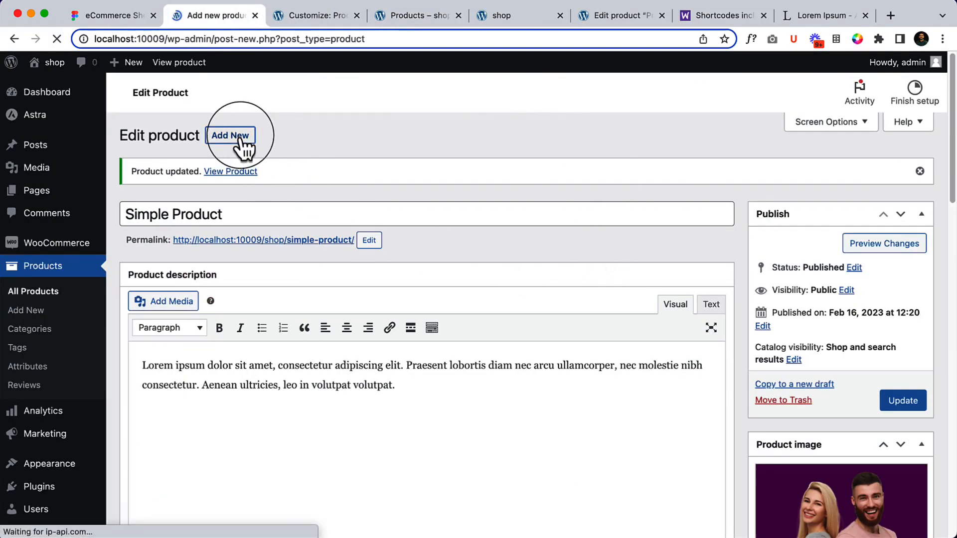
{"action": "left_click", "coordinate": [230, 135]}
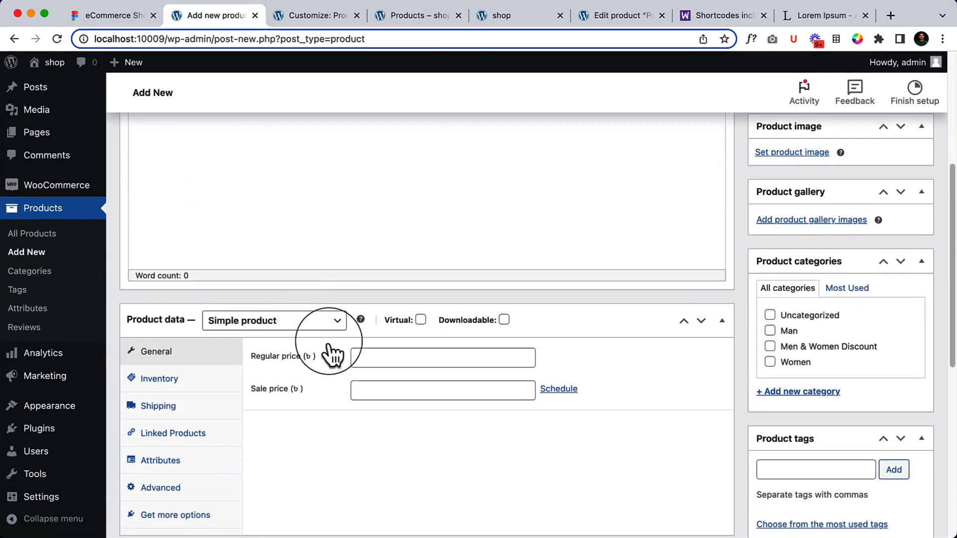
{"action": "left_click", "coordinate": [272, 321]}
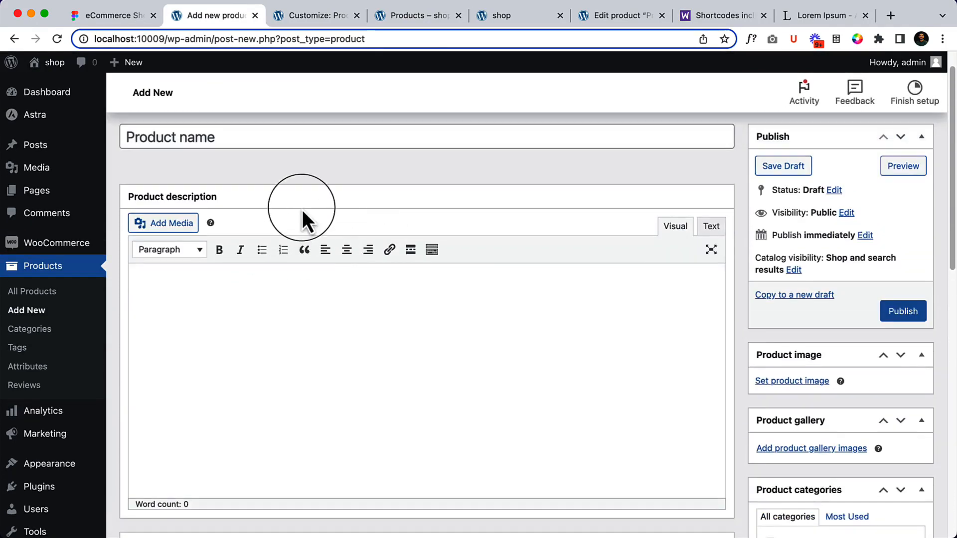
{"action": "type", "text": "Grou"}
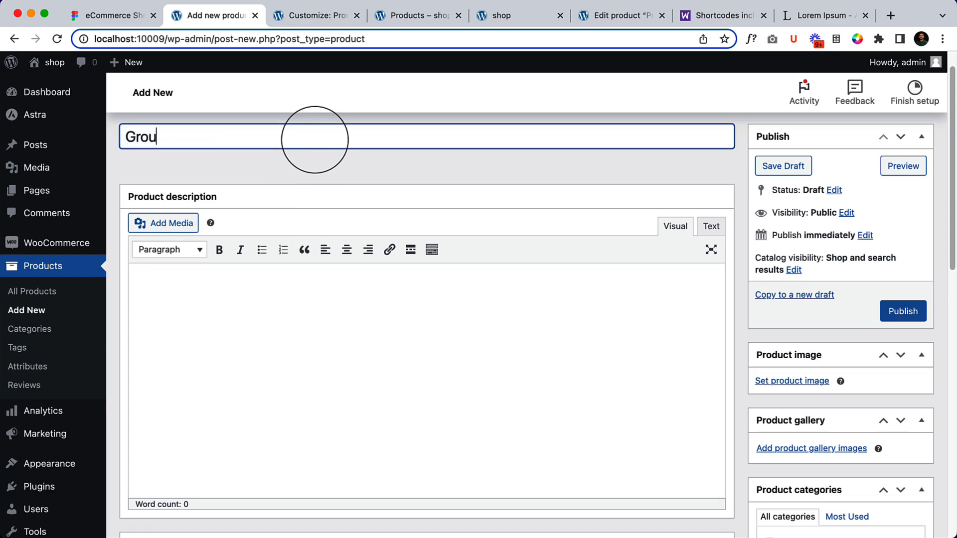
{"action": "type", "text": "ped Produc"}
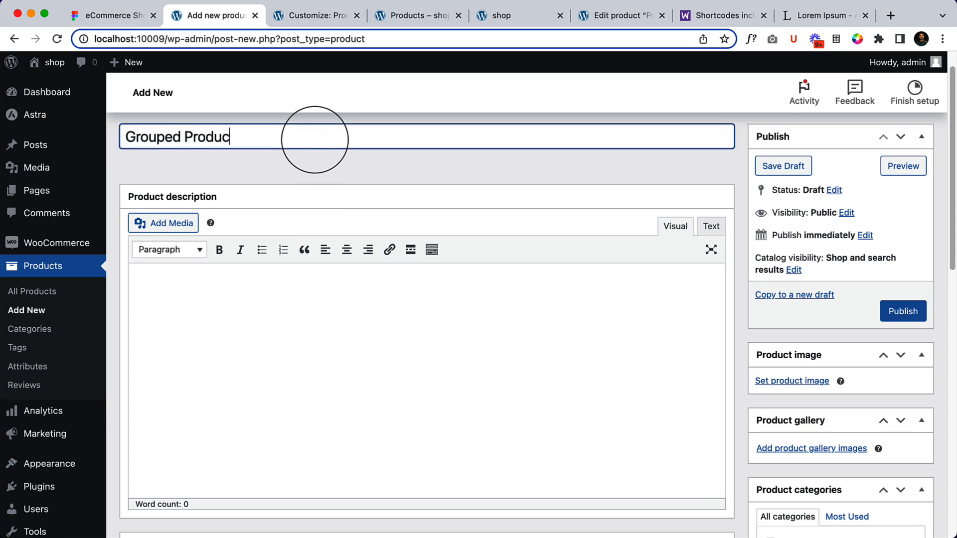
{"action": "scroll", "scroll_direction": "down", "scroll_amount": 3}
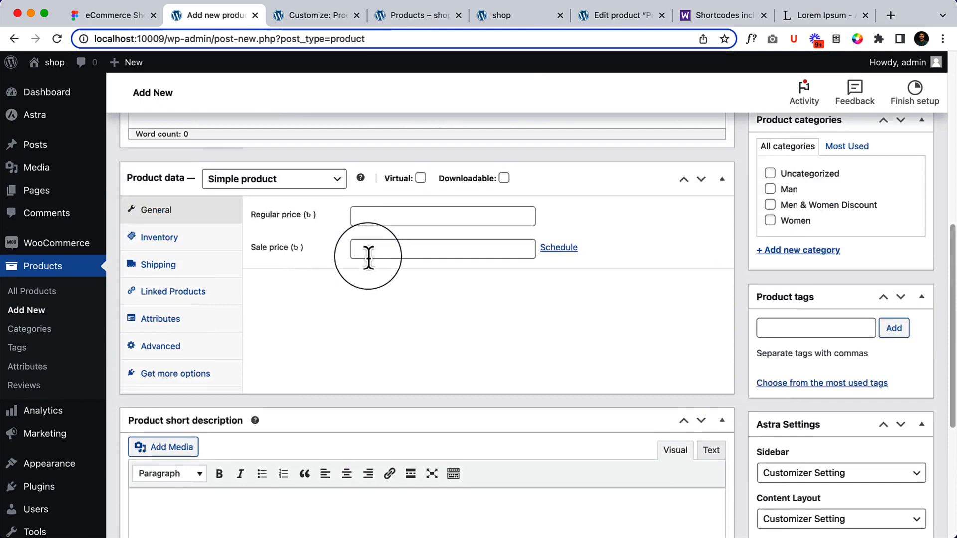
Set the product type to Grouped product and enter SKU 49458.
{"action": "left_click", "coordinate": [274, 180]}
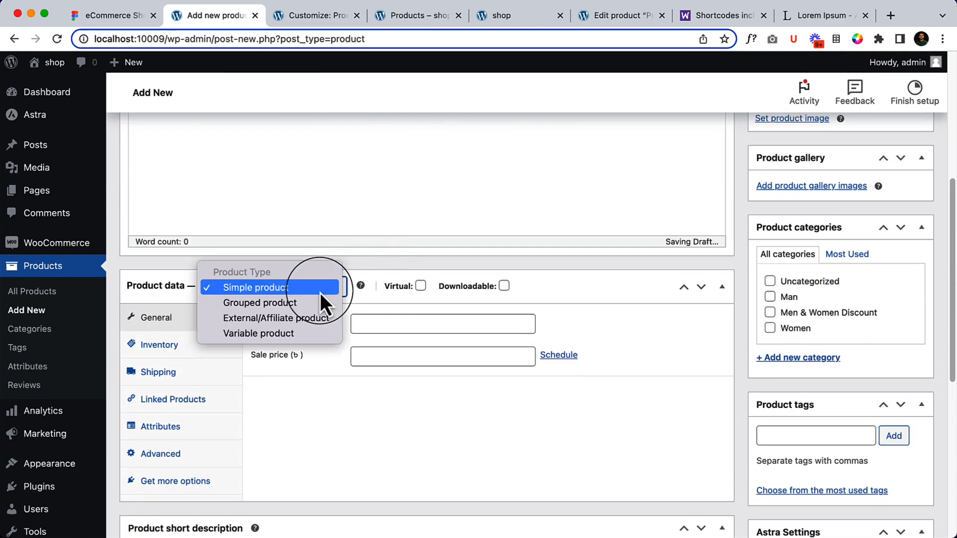
{"action": "left_click", "coordinate": [259, 303]}
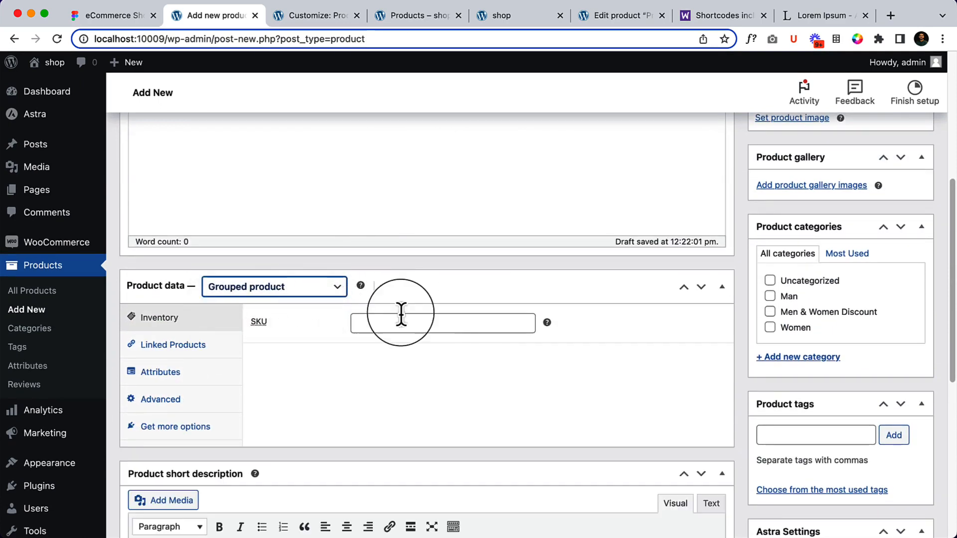
{"action": "type", "text": "49458"}
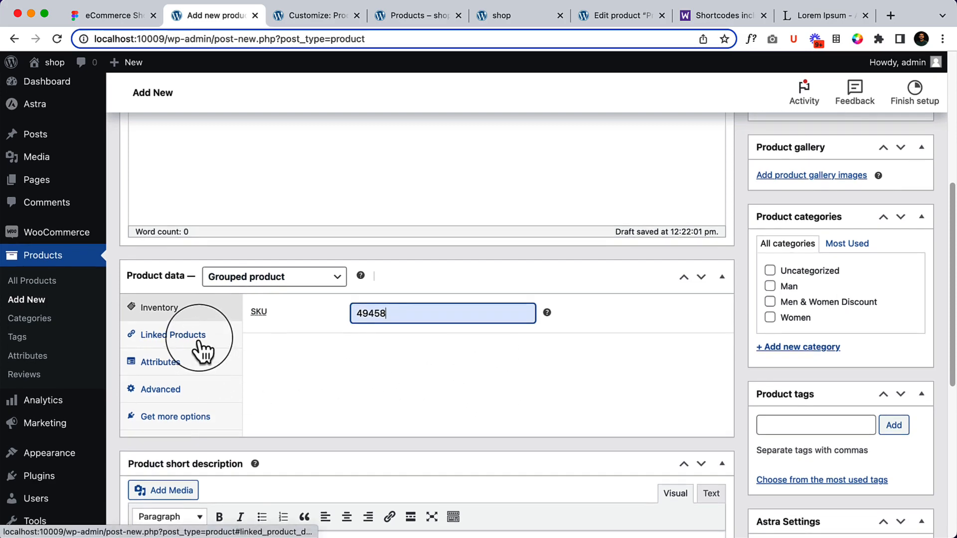
In Linked Products, search and add Simple Product (#209) and Product 2 as grouped children.
{"action": "left_click", "coordinate": [173, 335]}
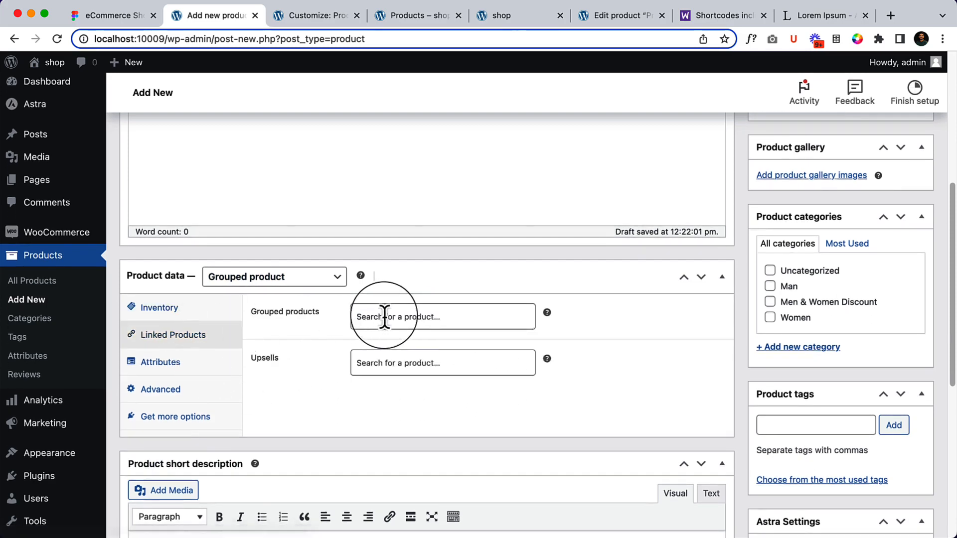
{"action": "left_click", "coordinate": [443, 317]}
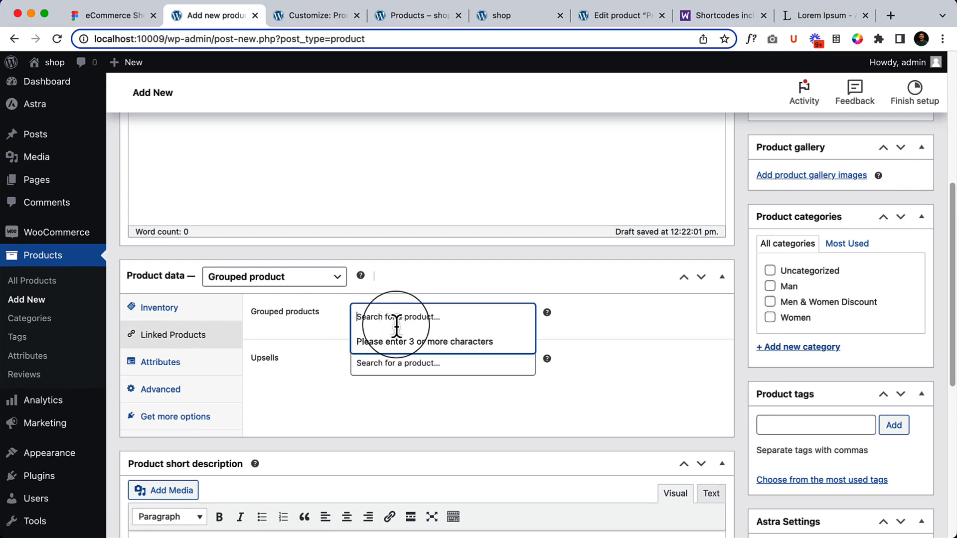
{"action": "type", "text": "pr"}
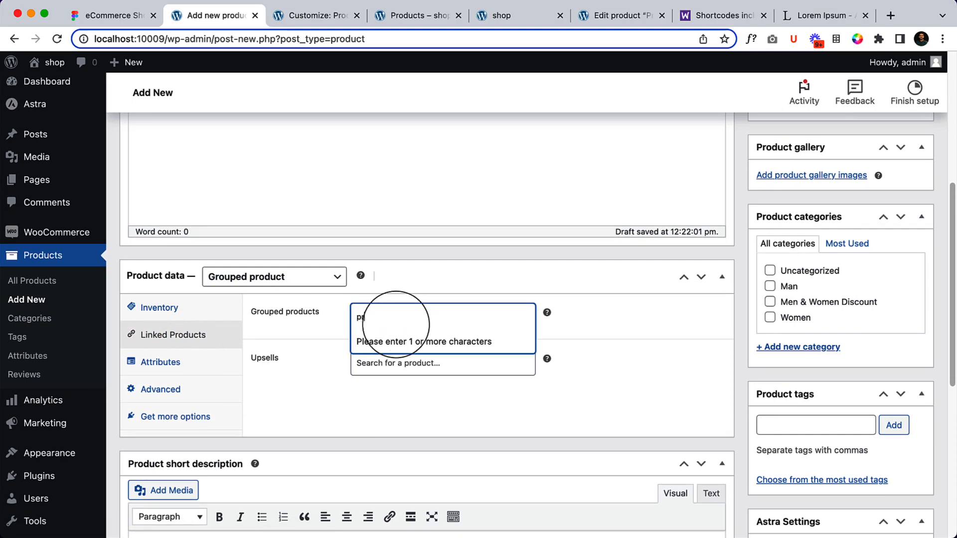
{"action": "type", "text": "ro"}
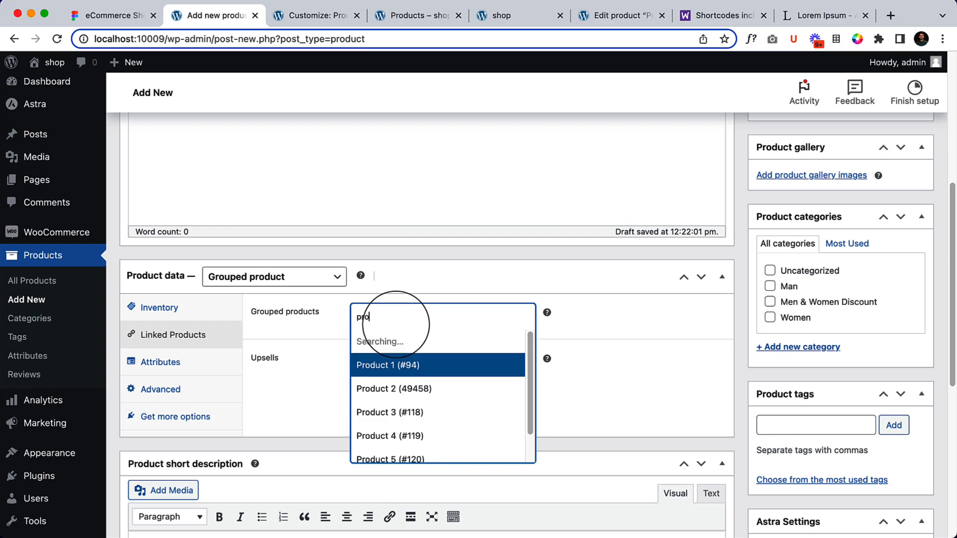
{"action": "type", "text": "sim"}
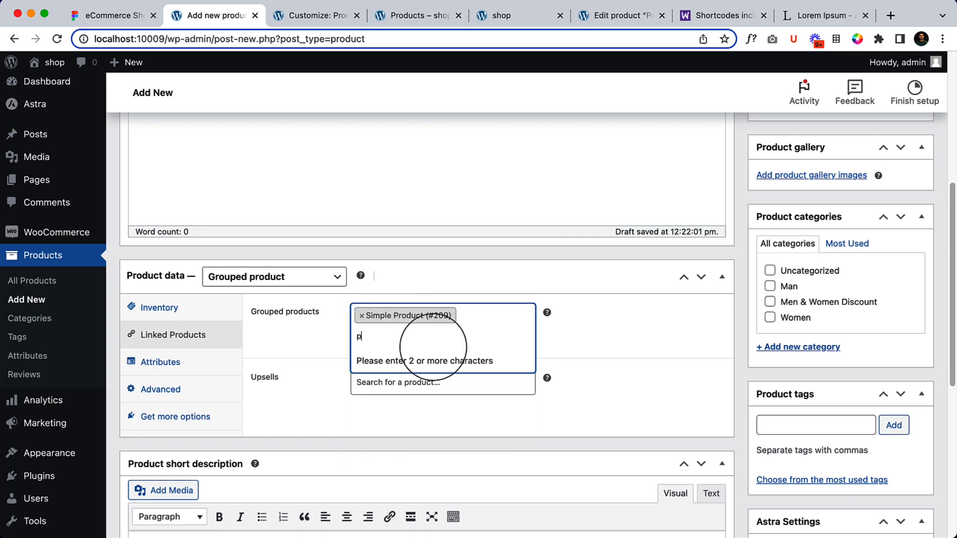
{"action": "type", "text": "rodu"}
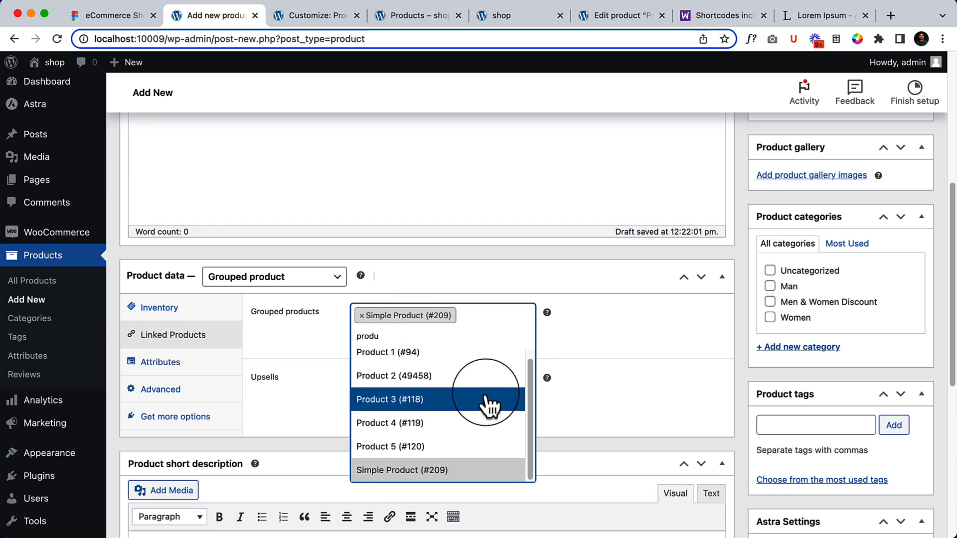
{"action": "left_click", "coordinate": [418, 16]}
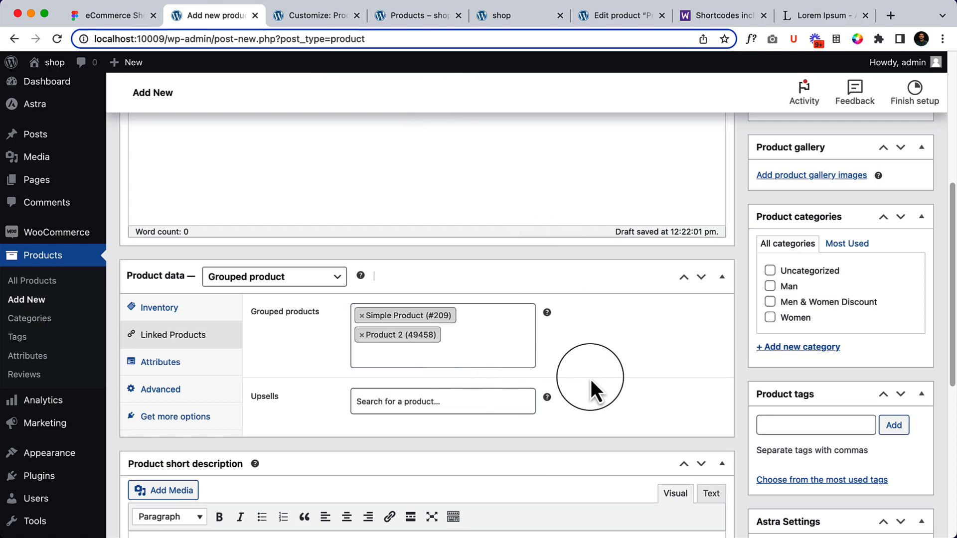
{"action": "mouse_move", "coordinate": [293, 338]}
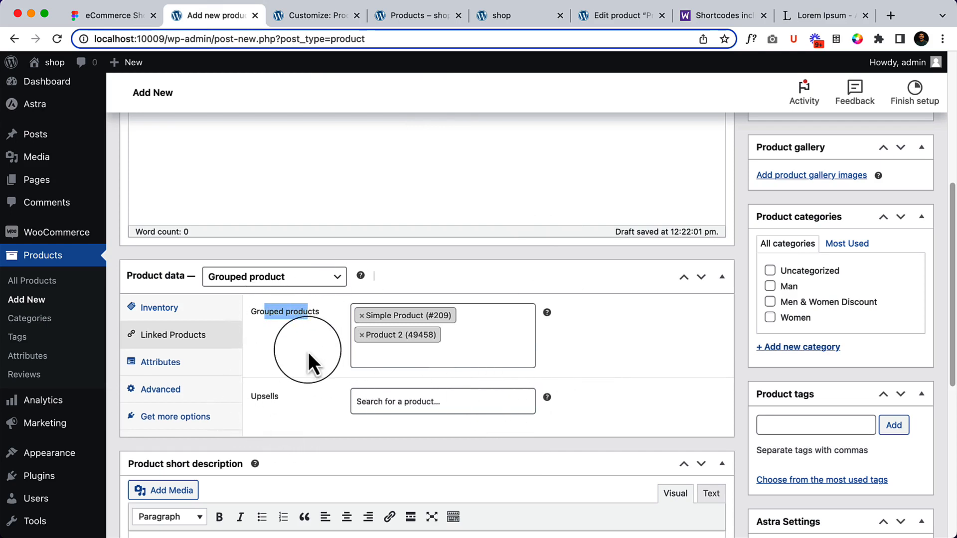
Review the Attributes and Advanced settings, showing menu order 0 with reviews enabled.
{"action": "left_click", "coordinate": [160, 362]}
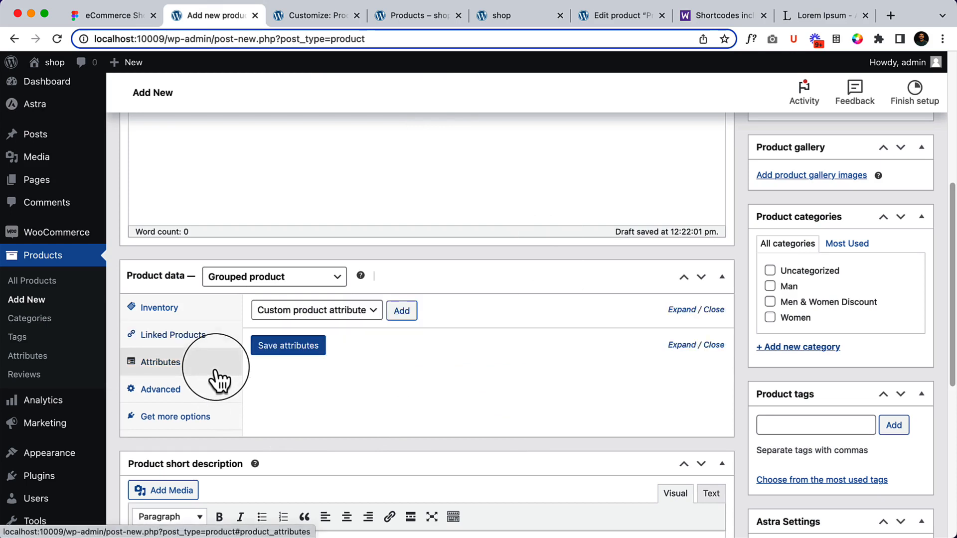
{"action": "mouse_move", "coordinate": [214, 422]}
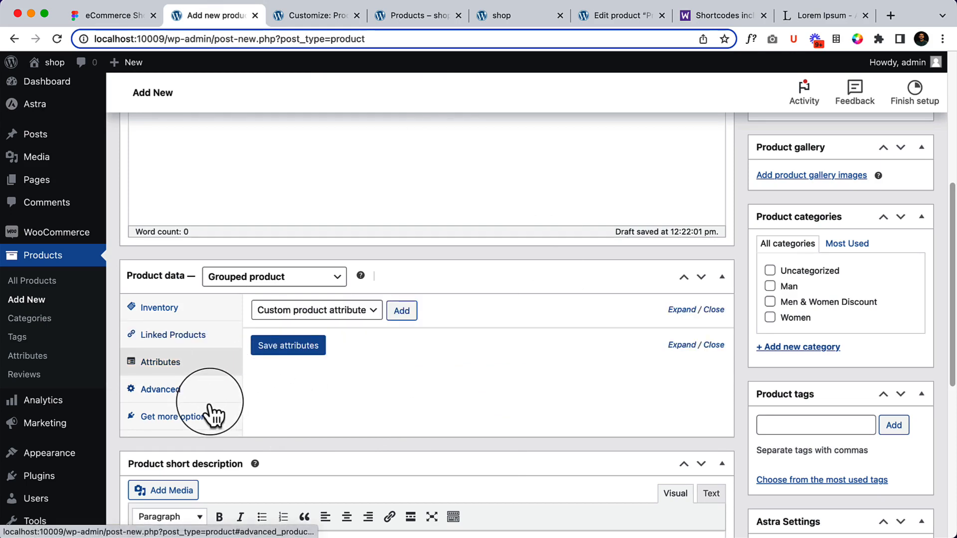
{"action": "left_click", "coordinate": [159, 389]}
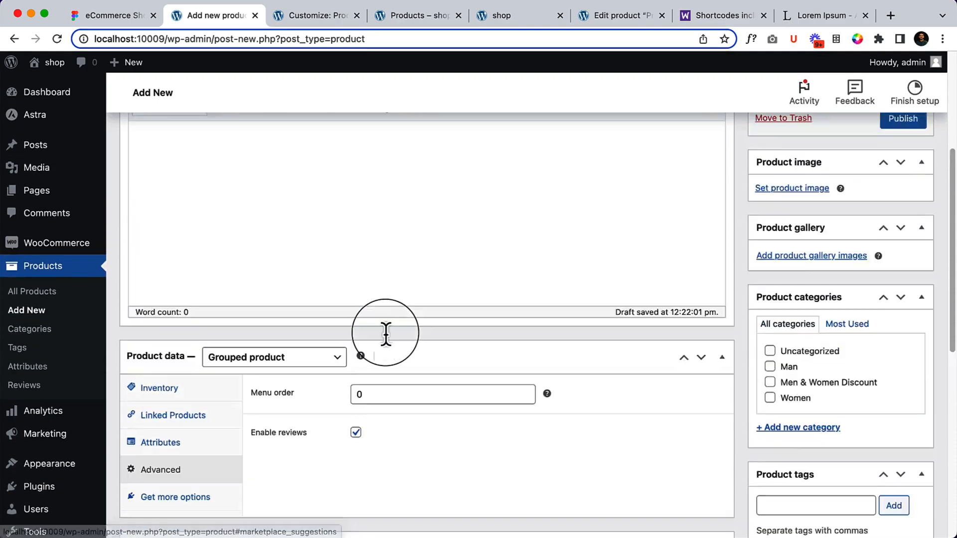
Browse the Media Library candidates and set cat3.jpg, the woman at a clothes rack, as product image.
{"action": "left_click", "coordinate": [792, 187]}
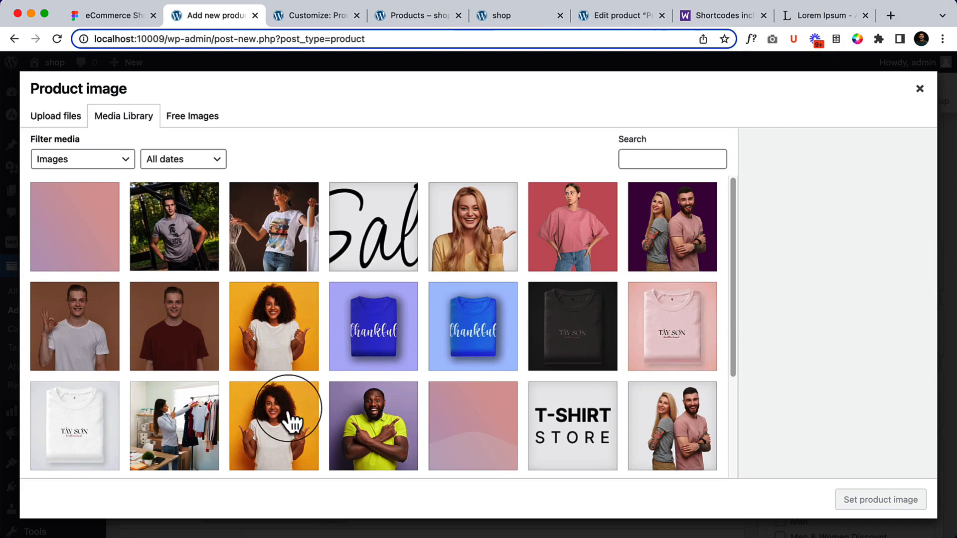
{"action": "mouse_move", "coordinate": [320, 425]}
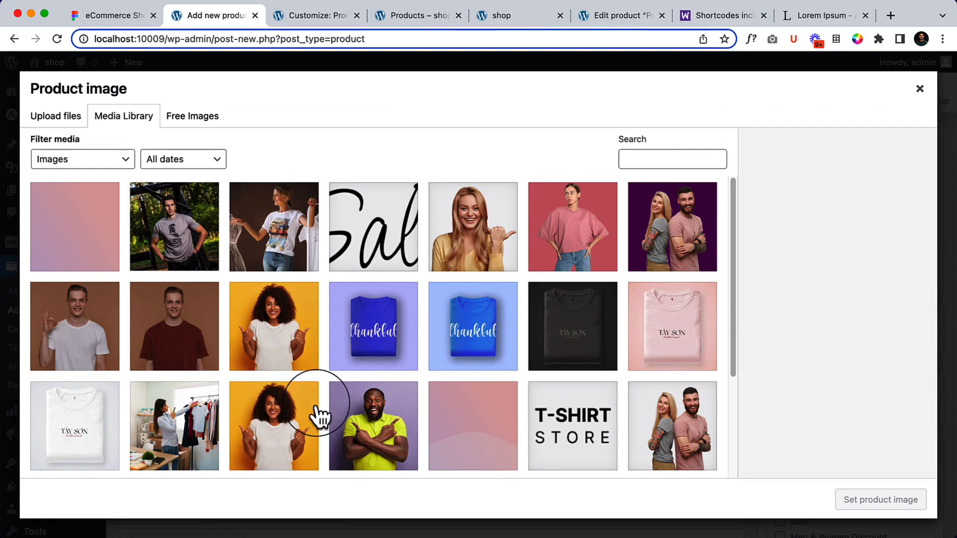
{"action": "scroll", "scroll_direction": "down", "scroll_amount": 3}
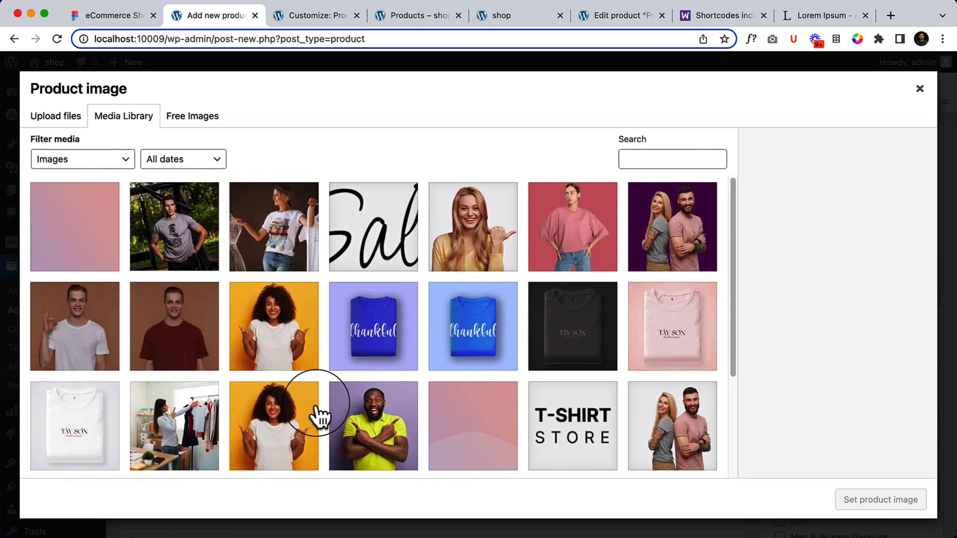
{"action": "left_click", "coordinate": [673, 226]}
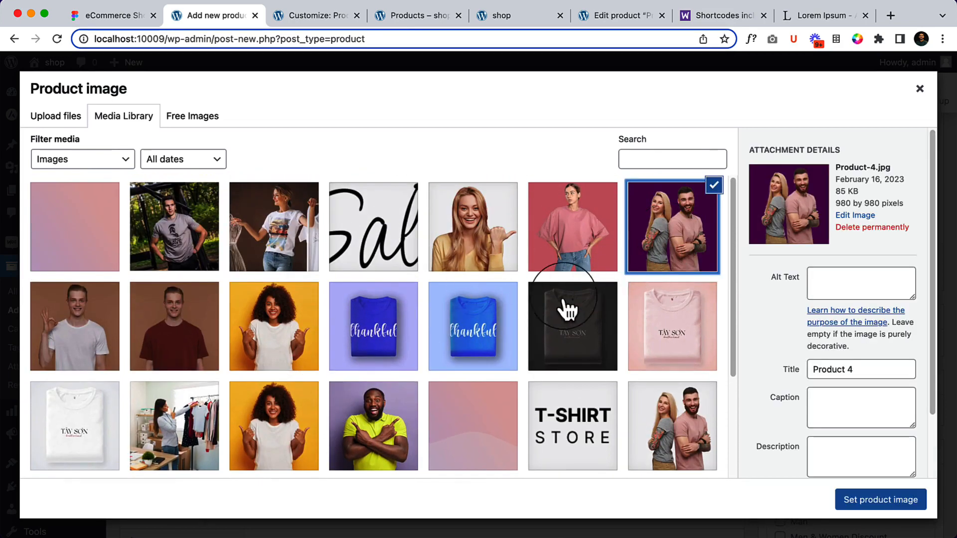
{"action": "mouse_move", "coordinate": [405, 329]}
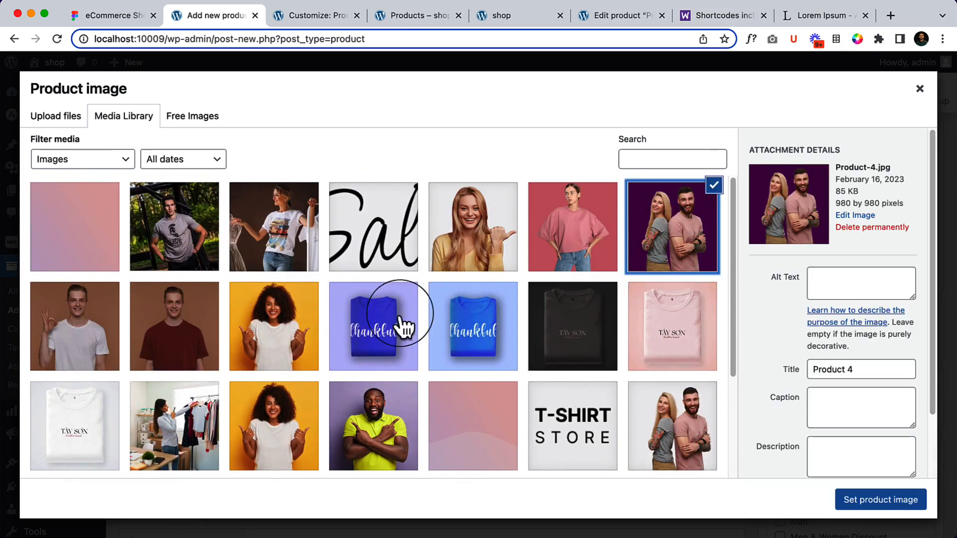
{"action": "left_click", "coordinate": [672, 426]}
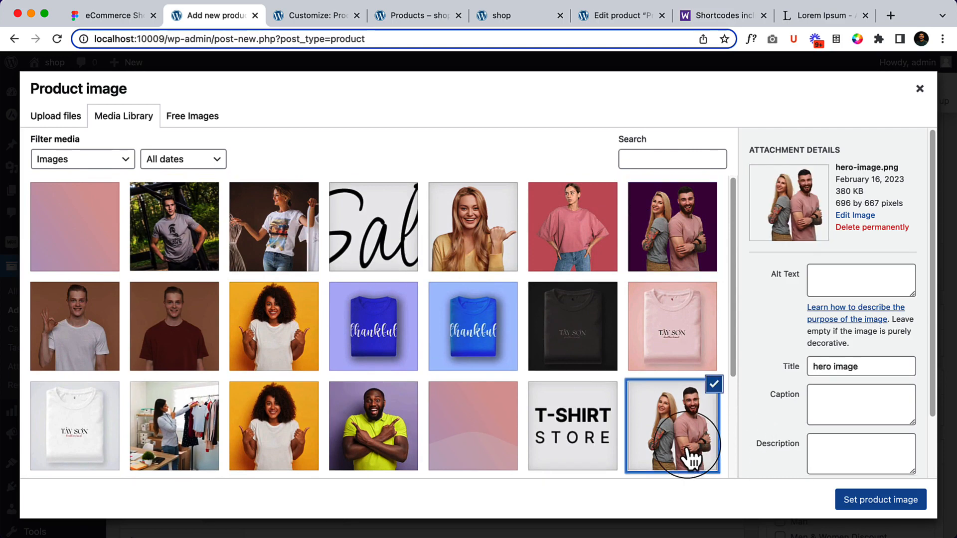
{"action": "left_click", "coordinate": [672, 226]}
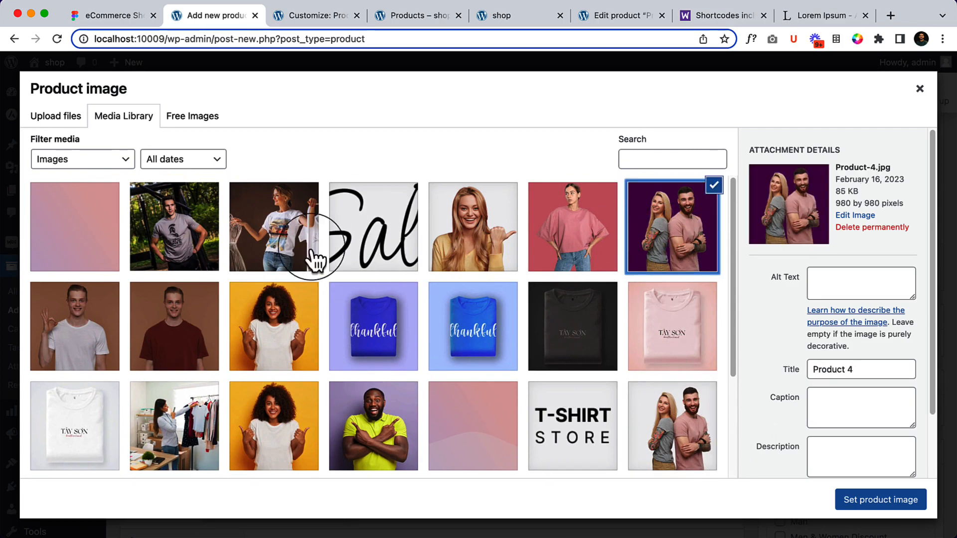
{"action": "left_click", "coordinate": [274, 228]}
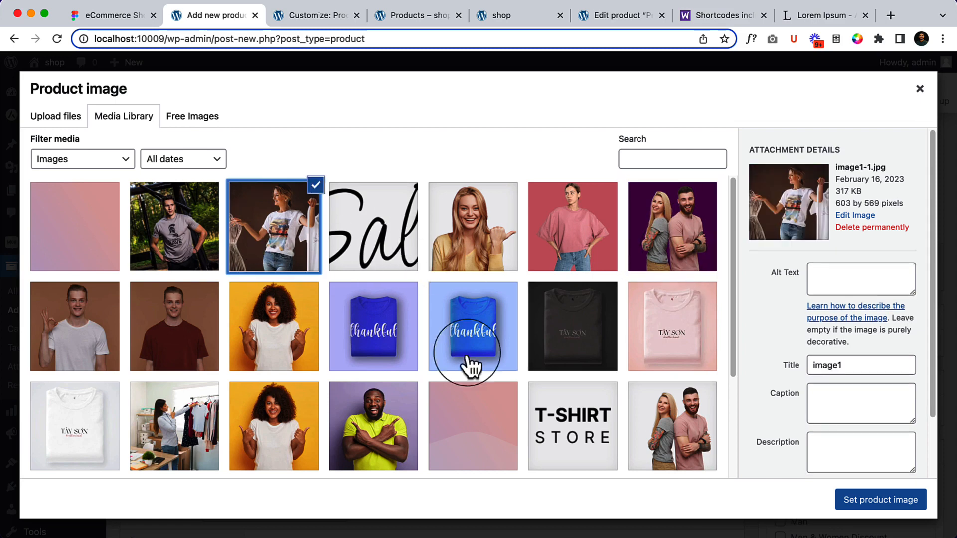
{"action": "mouse_move", "coordinate": [179, 333]}
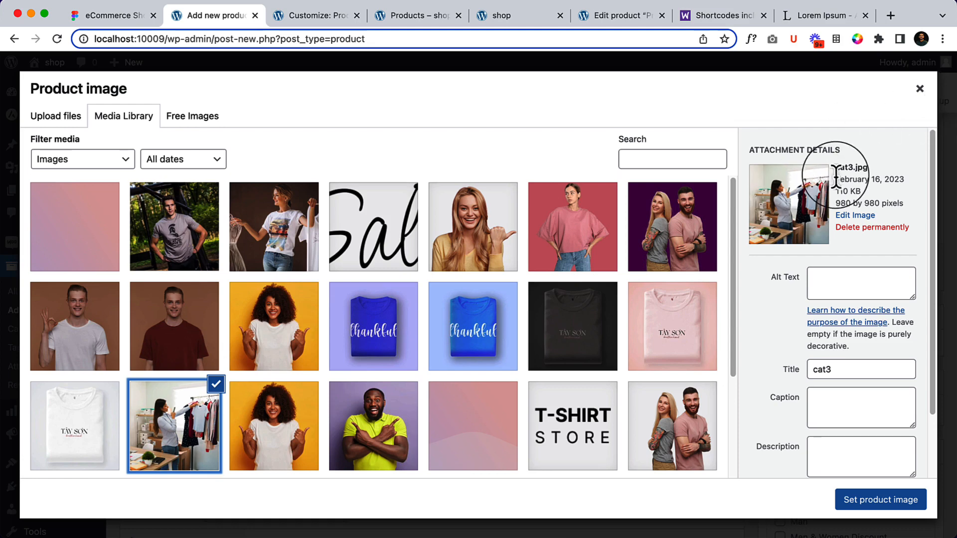
{"action": "mouse_move", "coordinate": [632, 235]}
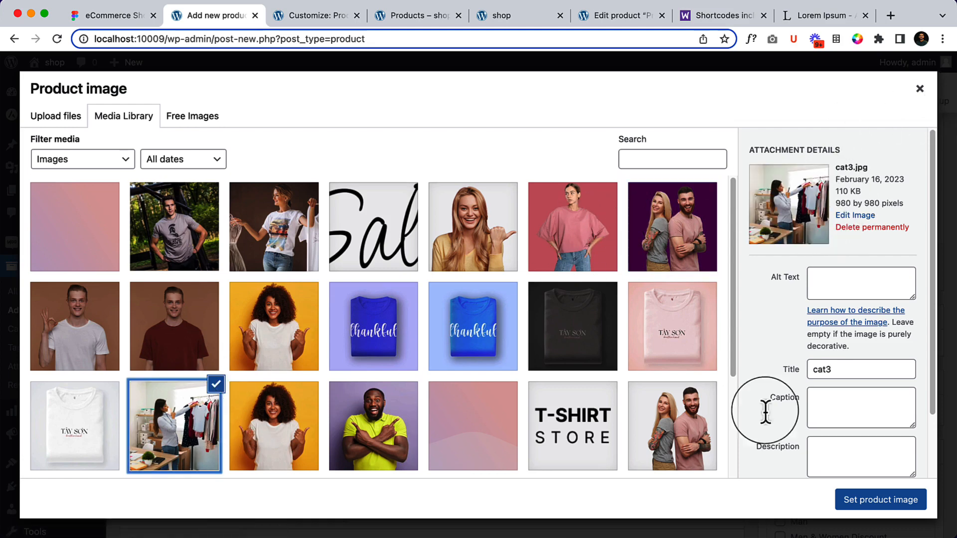
{"action": "left_click", "coordinate": [881, 499]}
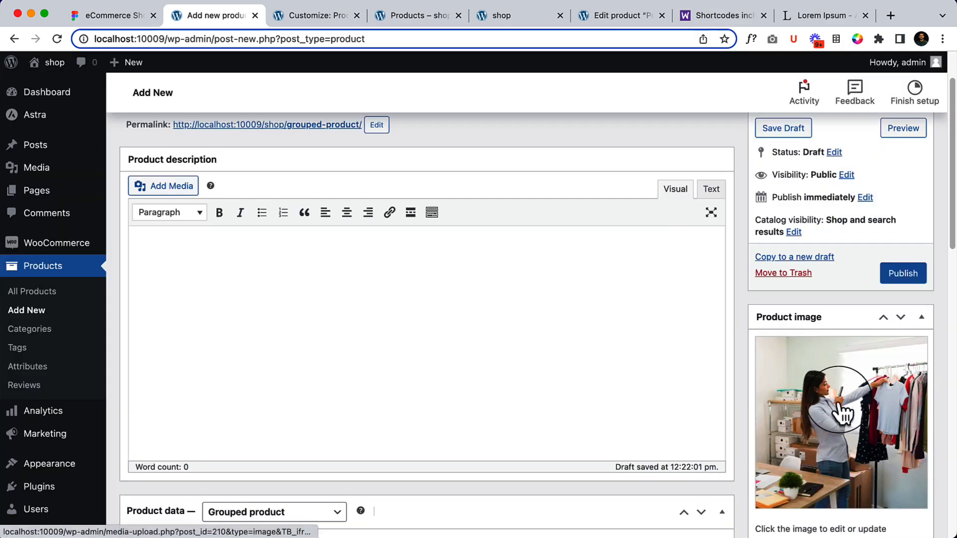
Add the two blue, the black and the pink folded t-shirt images to the product gallery.
{"action": "left_click", "coordinate": [841, 422]}
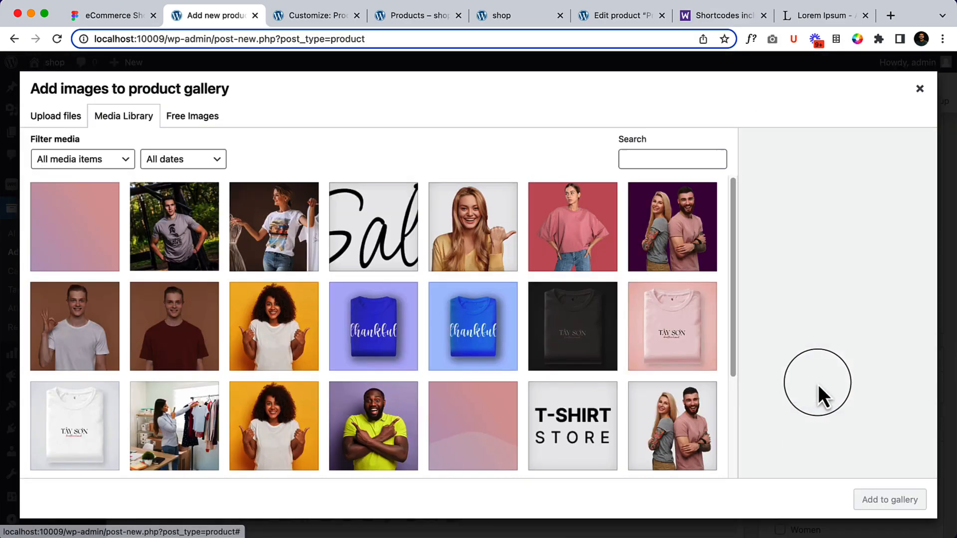
{"action": "left_click", "coordinate": [373, 326]}
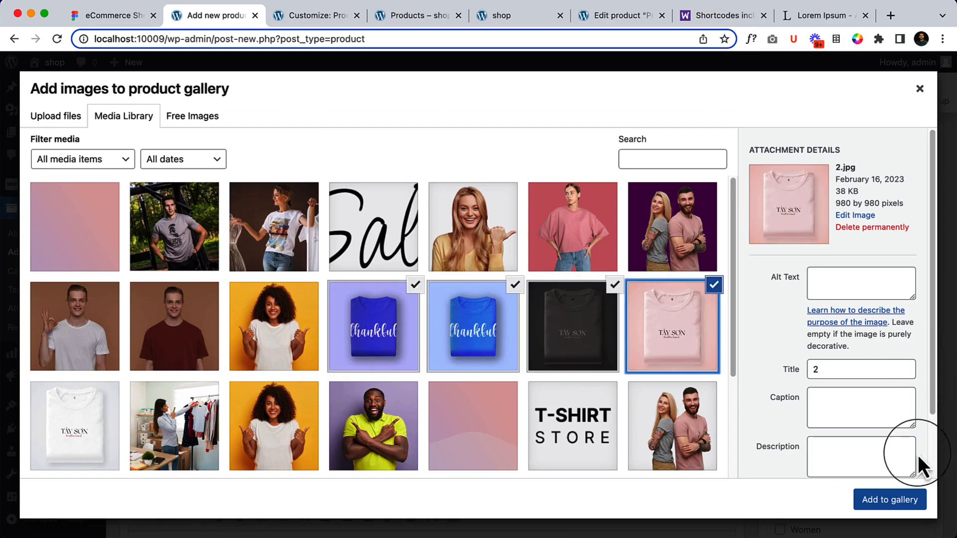
{"action": "left_click", "coordinate": [889, 500]}
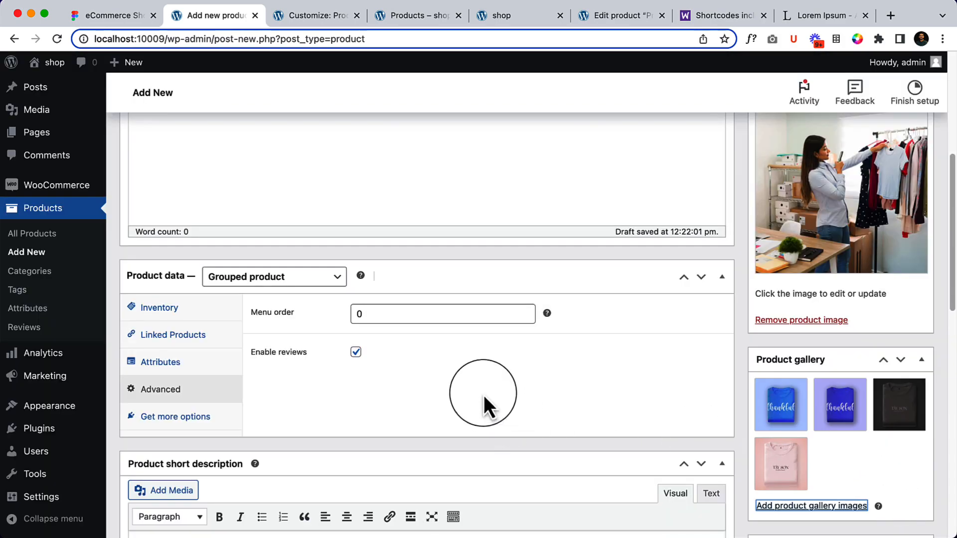
{"action": "scroll", "scroll_direction": "down", "scroll_amount": 3}
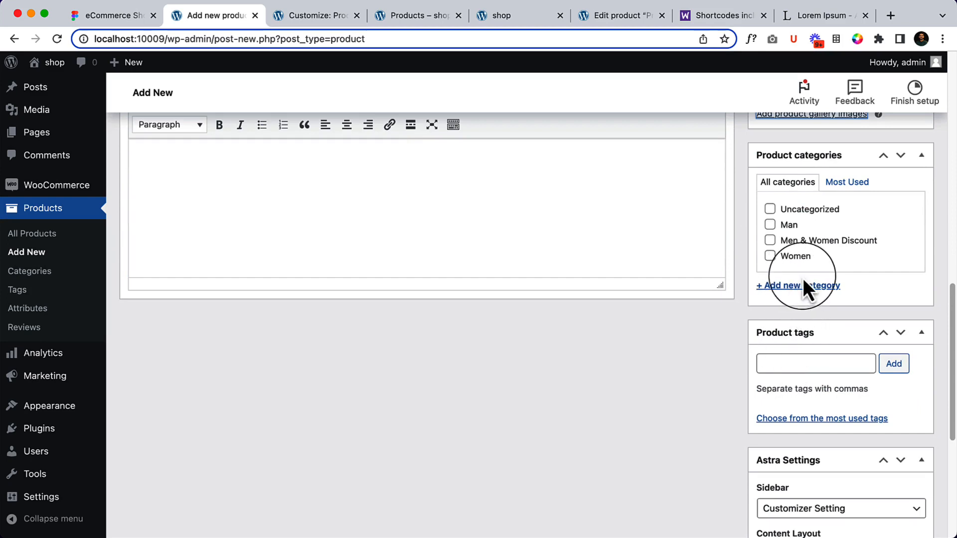
Create a Grouped Product category and also tick Men & Women Discount and Women.
{"action": "left_click", "coordinate": [797, 285]}
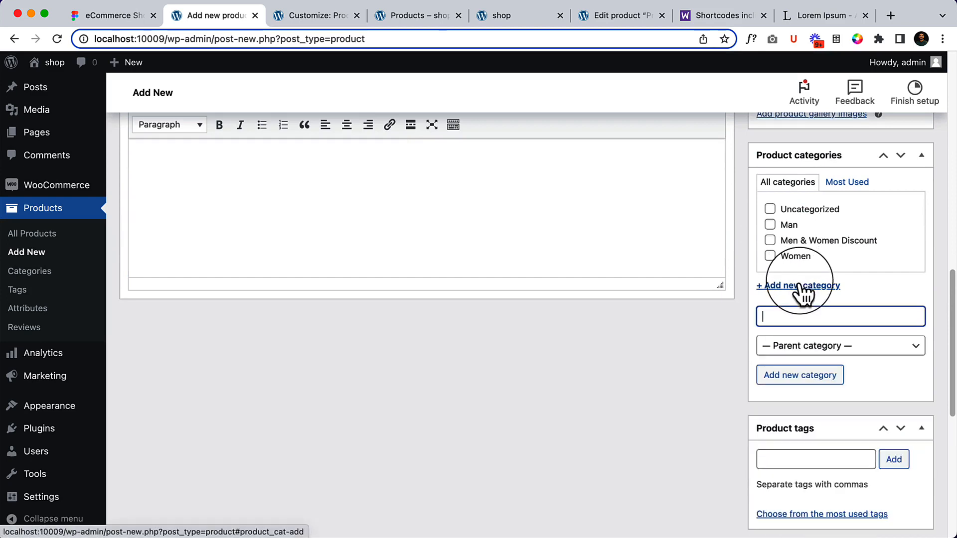
{"action": "type", "text": "Grouped Product"}
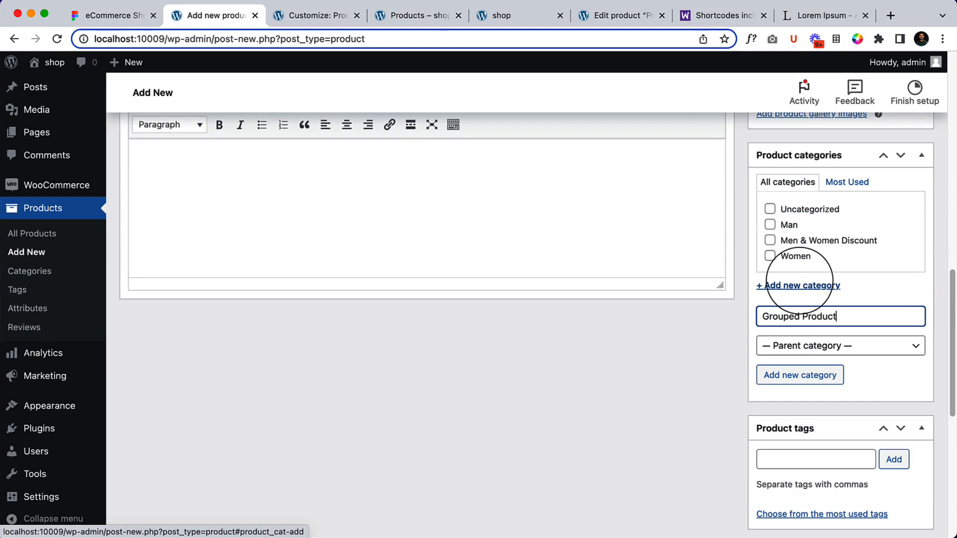
{"action": "left_click", "coordinate": [800, 375]}
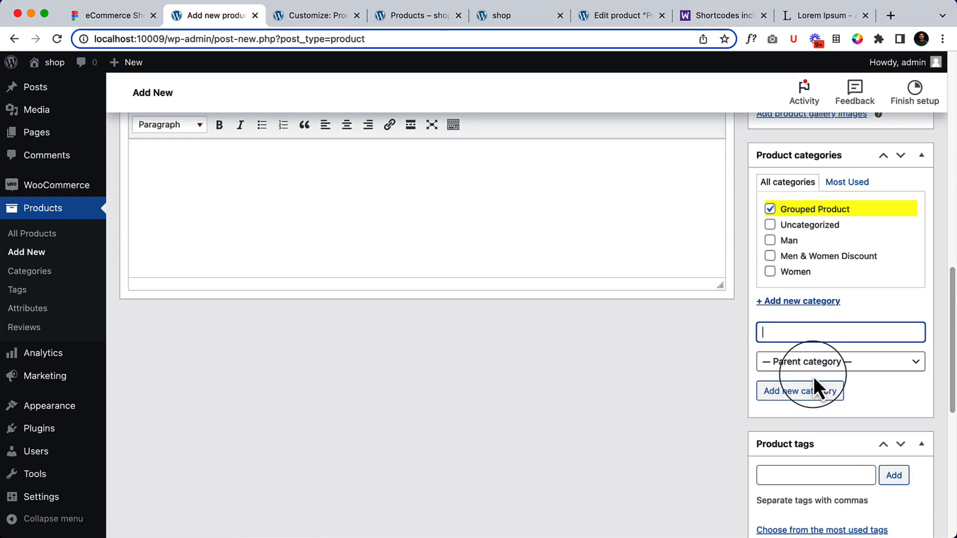
{"action": "left_click", "coordinate": [770, 256]}
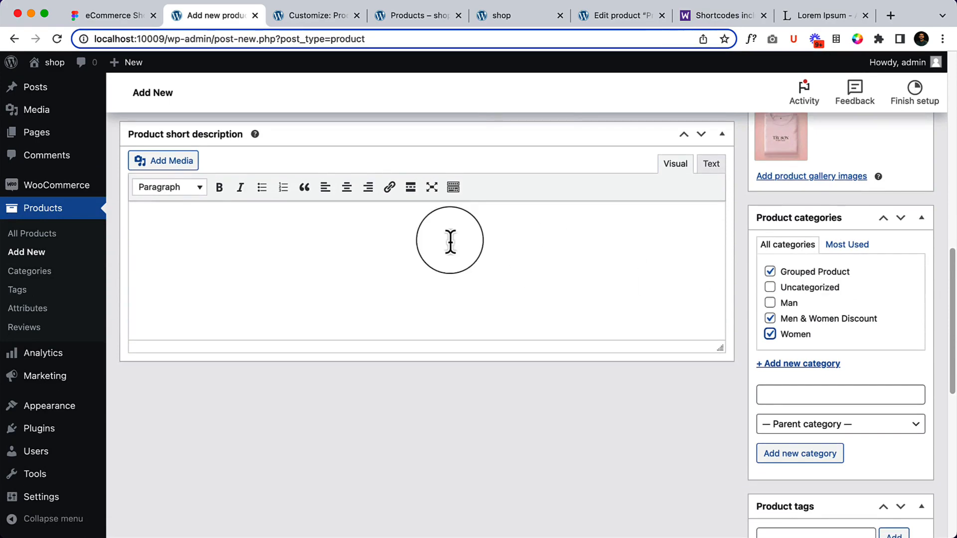
Fill the description with lorem ipsum, publish, then change the rejected duplicate SKU to 49458we and update.
{"action": "type", "text": "Lorem ipsum dolor sit amet, consectetur adipiscing elit. Praesent lobortis diam nec arcu ullamcorper, nec molestie nibh consectetur. Aenean ultricies, leo in volutpat volutpat."}
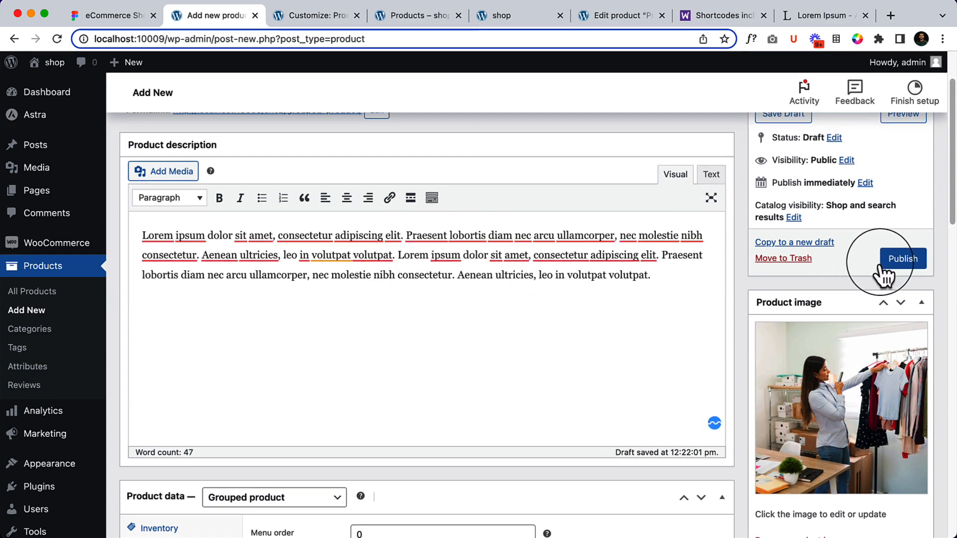
{"action": "left_click", "coordinate": [904, 258]}
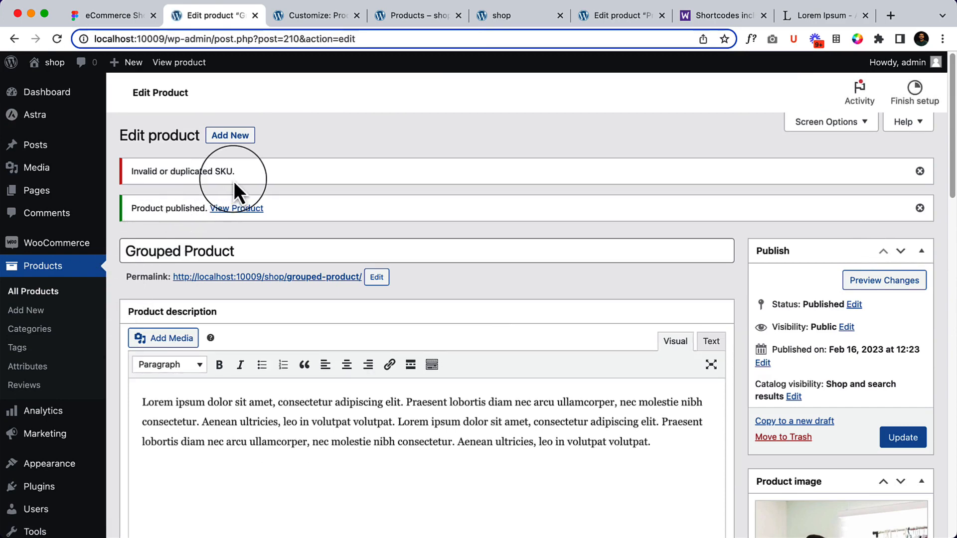
{"action": "scroll", "scroll_direction": "down", "scroll_amount": 3}
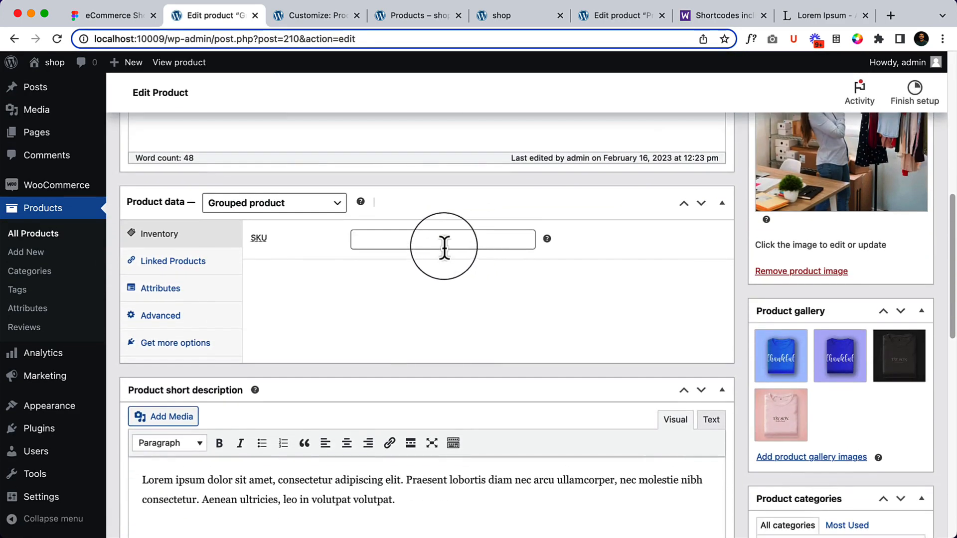
{"action": "type", "text": "49458we"}
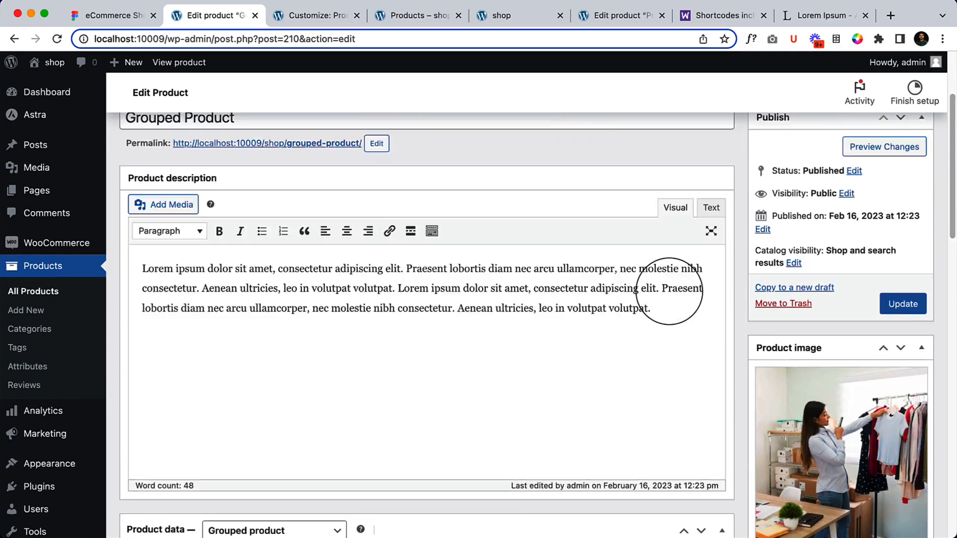
{"action": "left_click", "coordinate": [903, 303]}
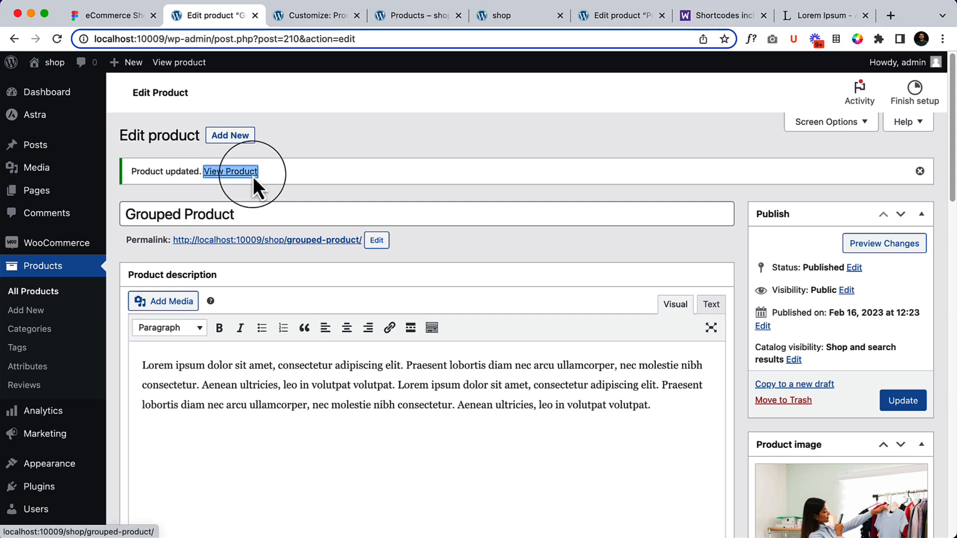
View the Grouped Product on the storefront and set Simple Product and Product 4 quantities to 1.
{"action": "left_click", "coordinate": [230, 172]}
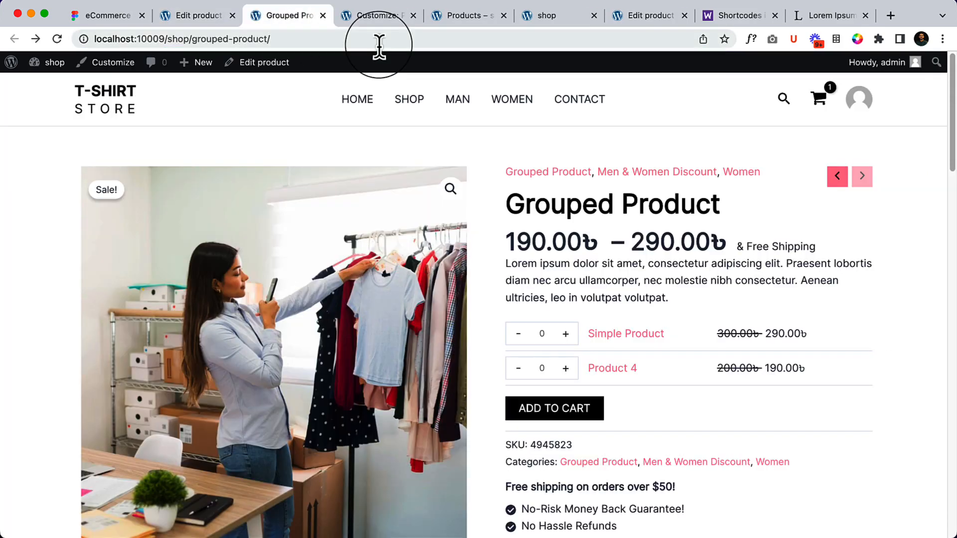
{"action": "mouse_move", "coordinate": [281, 168]}
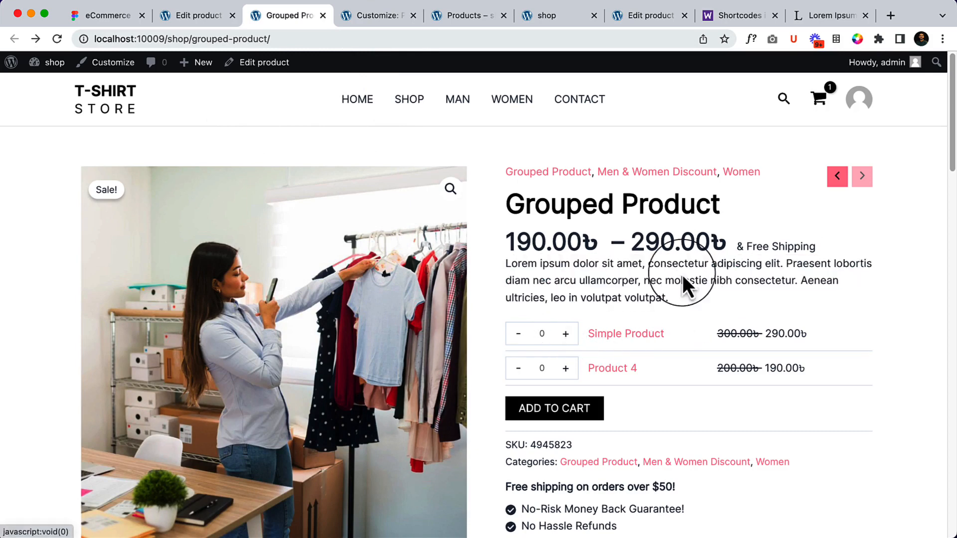
{"action": "scroll", "scroll_direction": "down", "scroll_amount": 3}
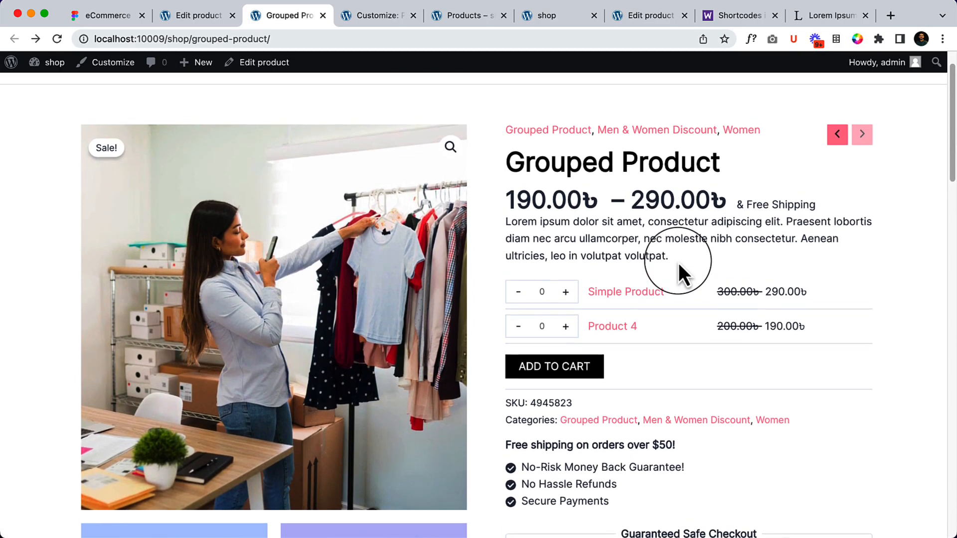
{"action": "scroll", "scroll_direction": "down", "scroll_amount": 3}
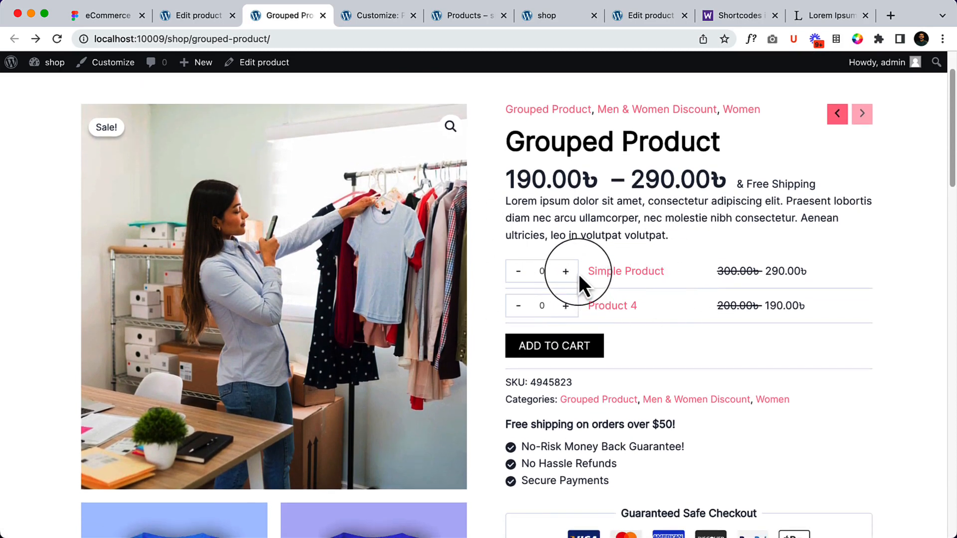
{"action": "left_click", "coordinate": [566, 272]}
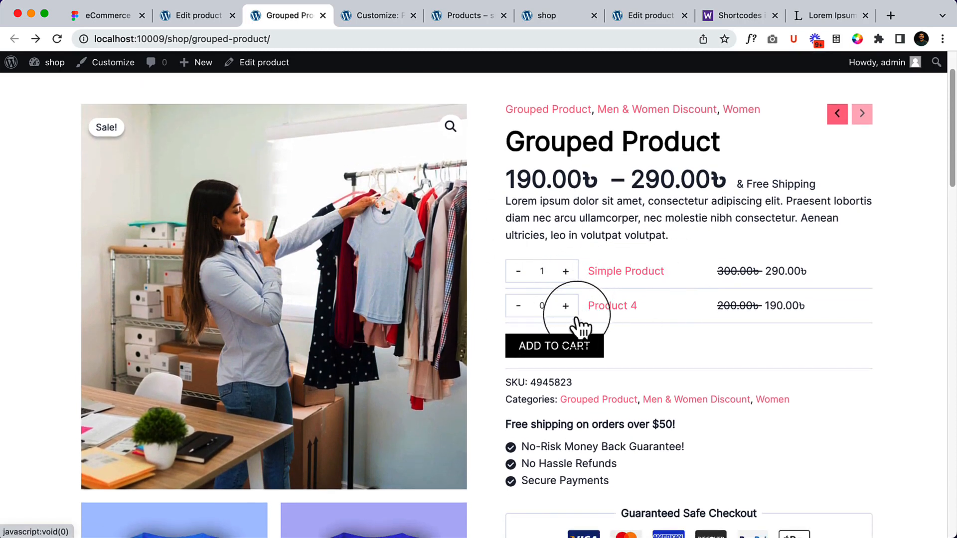
{"action": "left_click", "coordinate": [566, 307]}
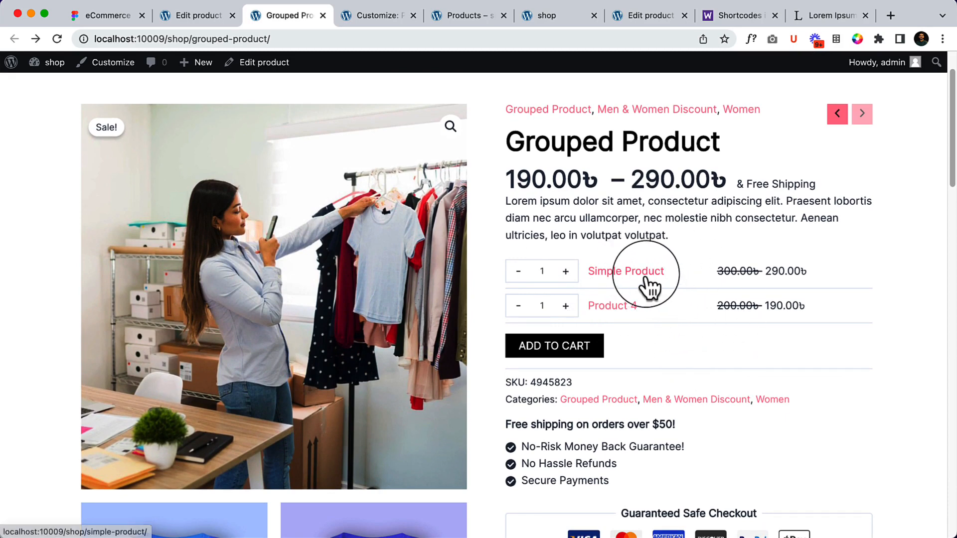
{"action": "mouse_move", "coordinate": [653, 318]}
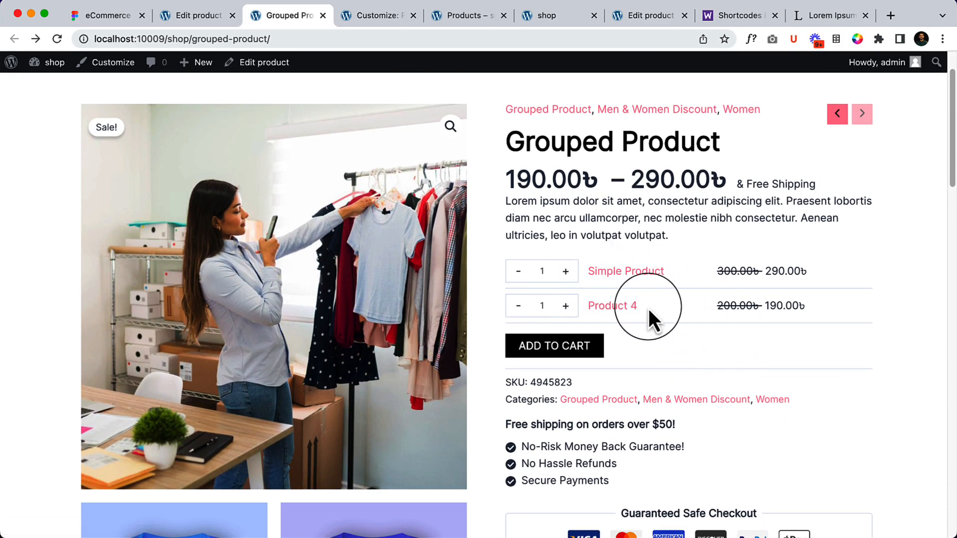
{"action": "mouse_move", "coordinate": [629, 331]}
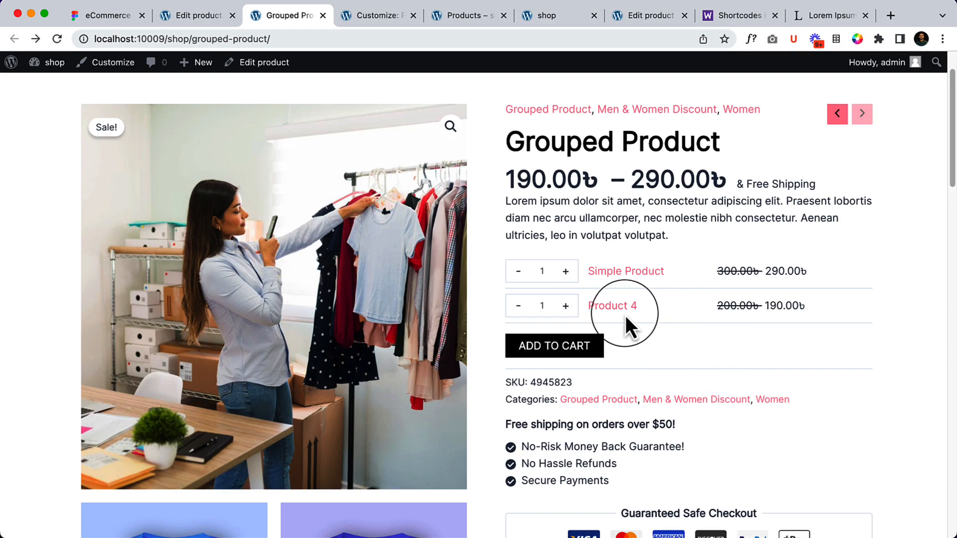
Scroll through the product page details and reach the Add to Cart button.
{"action": "scroll", "scroll_direction": "down", "scroll_amount": 3}
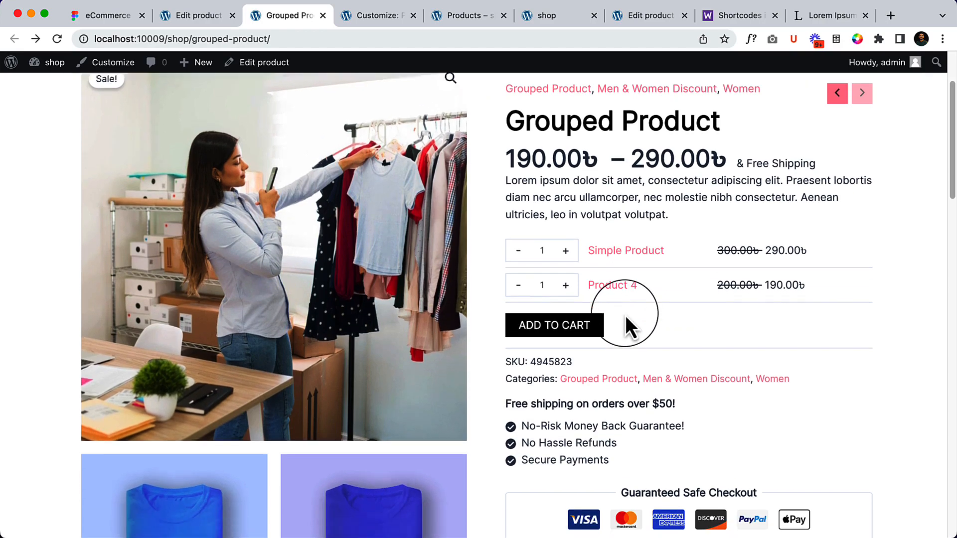
{"action": "scroll", "scroll_direction": "down", "scroll_amount": 3}
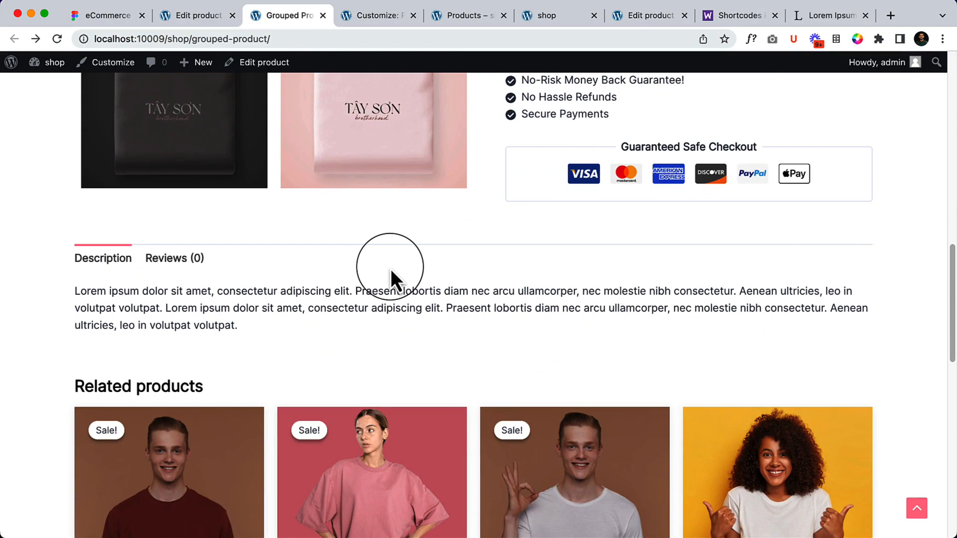
{"action": "mouse_move", "coordinate": [455, 287]}
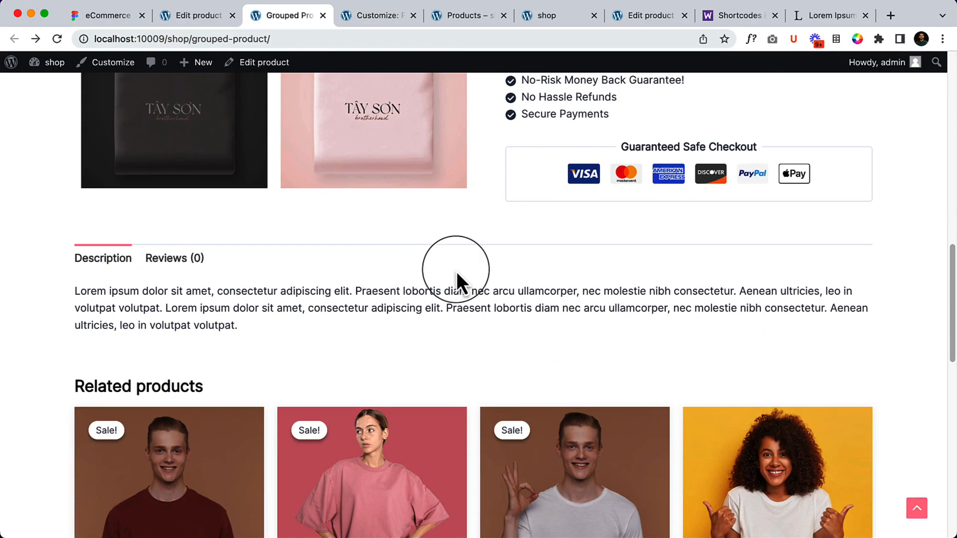
{"action": "scroll", "scroll_direction": "up", "scroll_amount": 3}
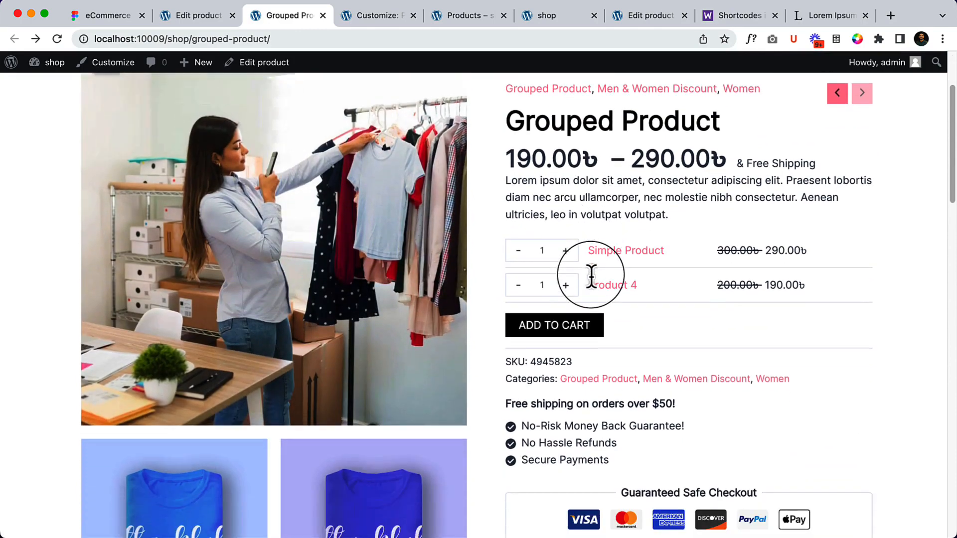
{"action": "scroll", "scroll_direction": "down", "scroll_amount": 3}
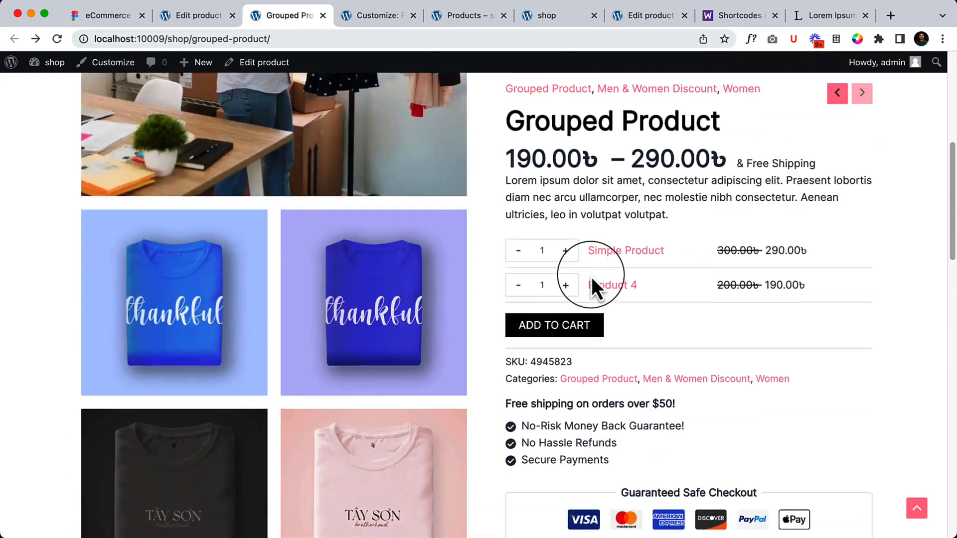
{"action": "left_click", "coordinate": [554, 409]}
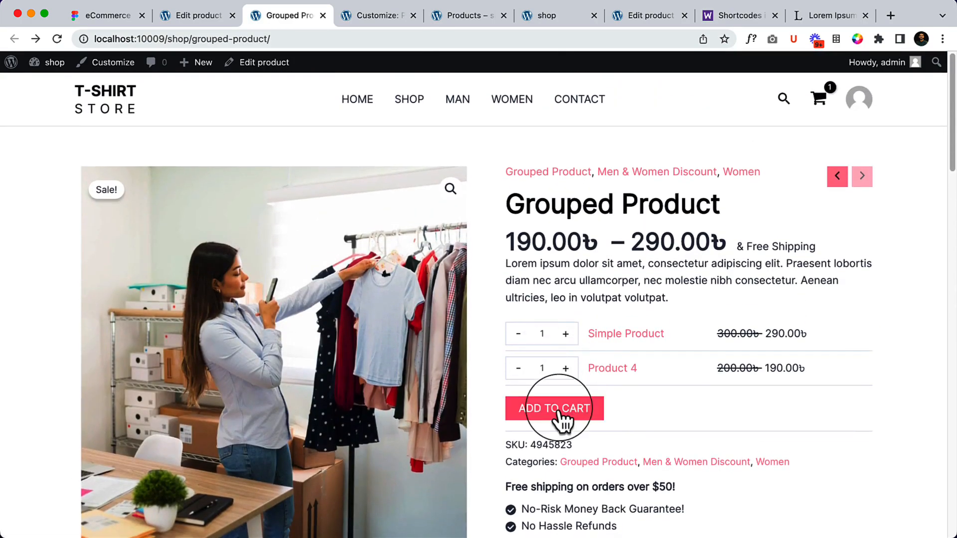
Add both items to the cart and check the cart page totalling 680 with Product 5.
{"action": "left_click", "coordinate": [554, 409]}
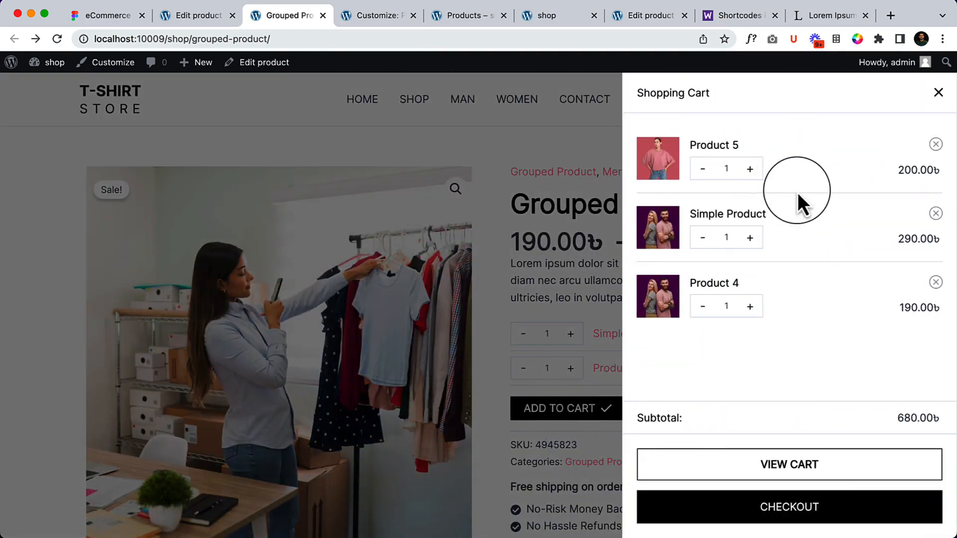
{"action": "mouse_move", "coordinate": [782, 284]}
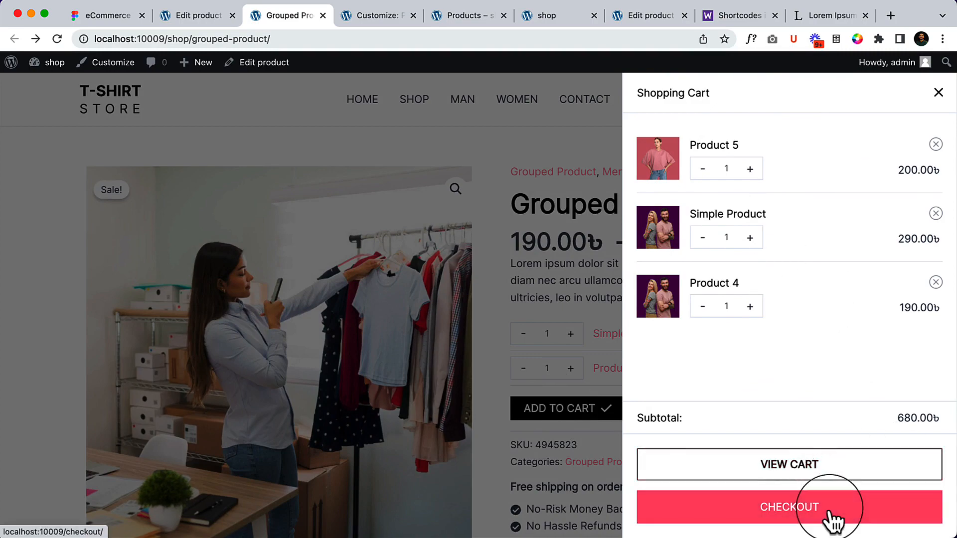
{"action": "left_click", "coordinate": [790, 507]}
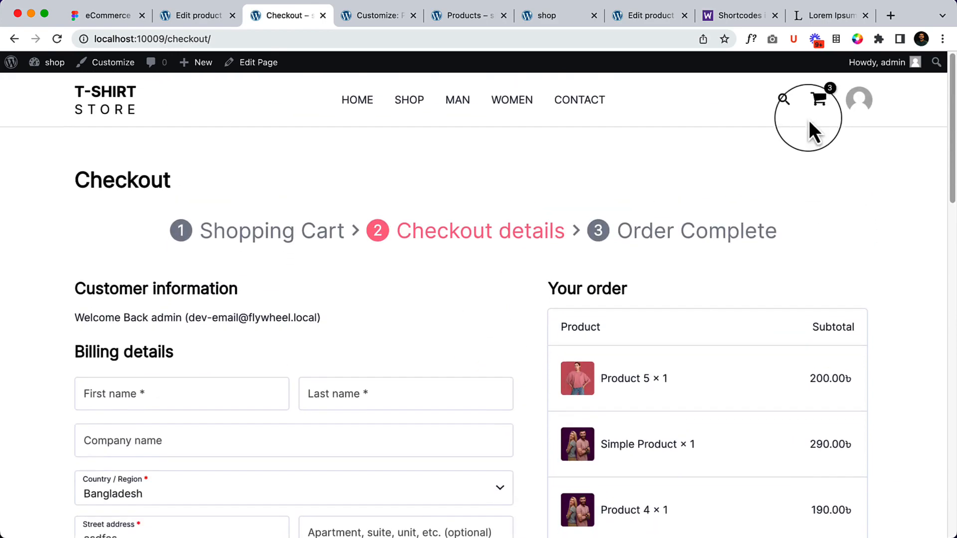
{"action": "left_click", "coordinate": [820, 98]}
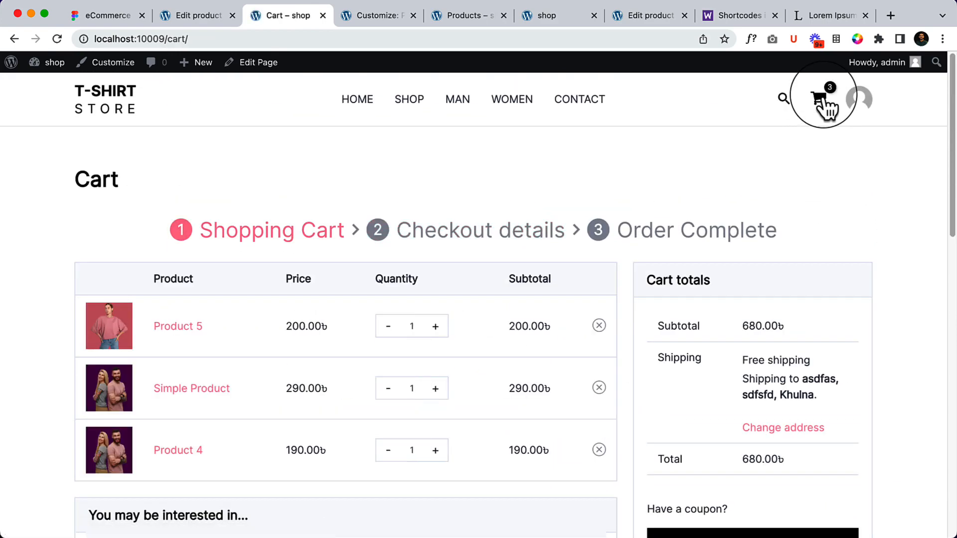
{"action": "scroll", "scroll_direction": "down", "scroll_amount": 3}
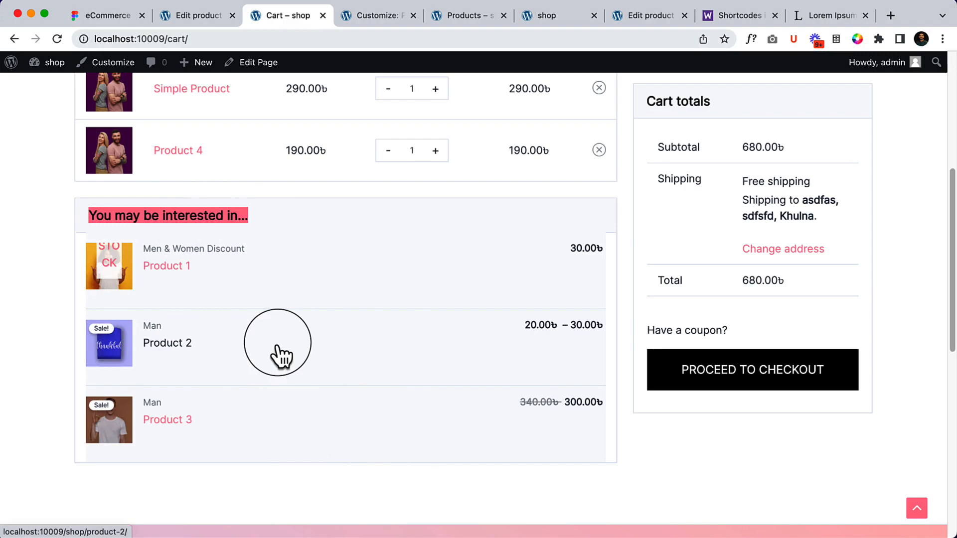
Return to the Grouped Product editor tab.
{"action": "left_click", "coordinate": [196, 16]}
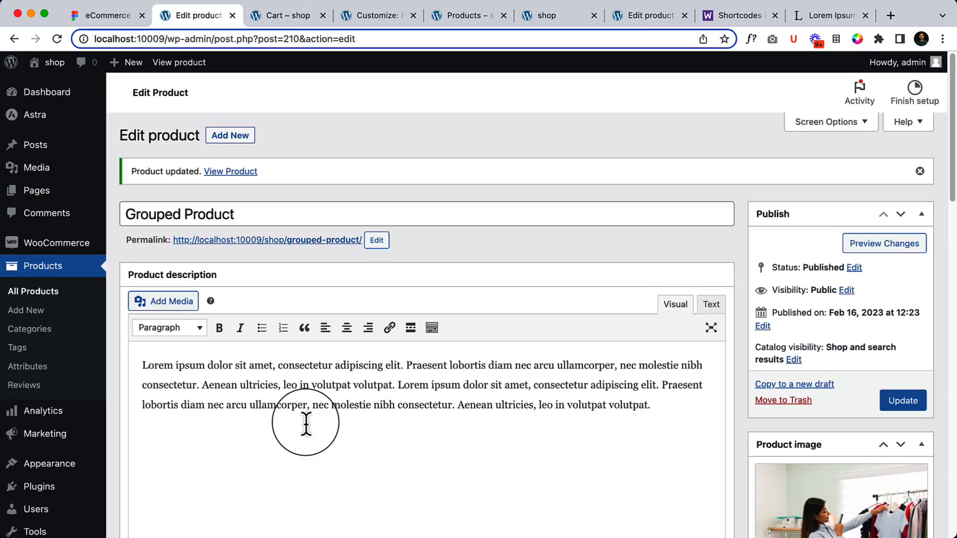
{"action": "scroll", "scroll_direction": "down", "scroll_amount": 3}
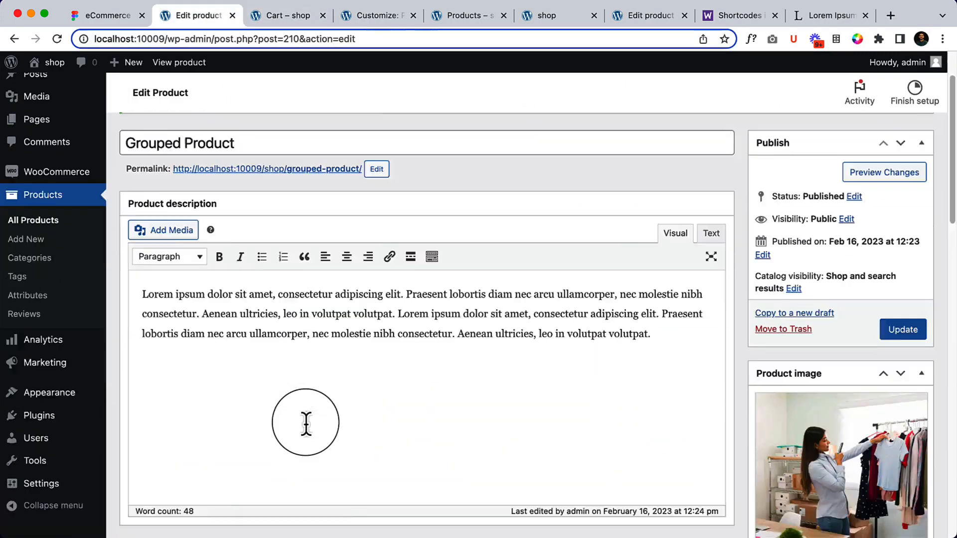